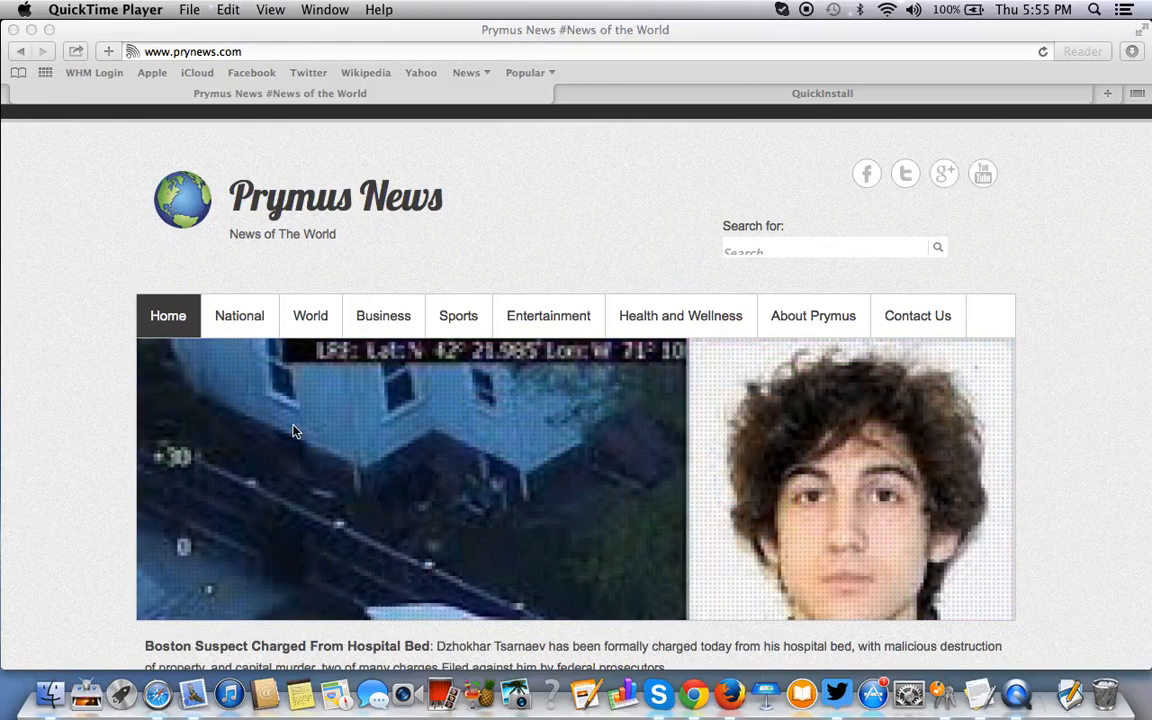
# Step: Bring the TextEdit 'subdomains' notes to the front over the Prymus News homepage
pyautogui.click(978, 693)
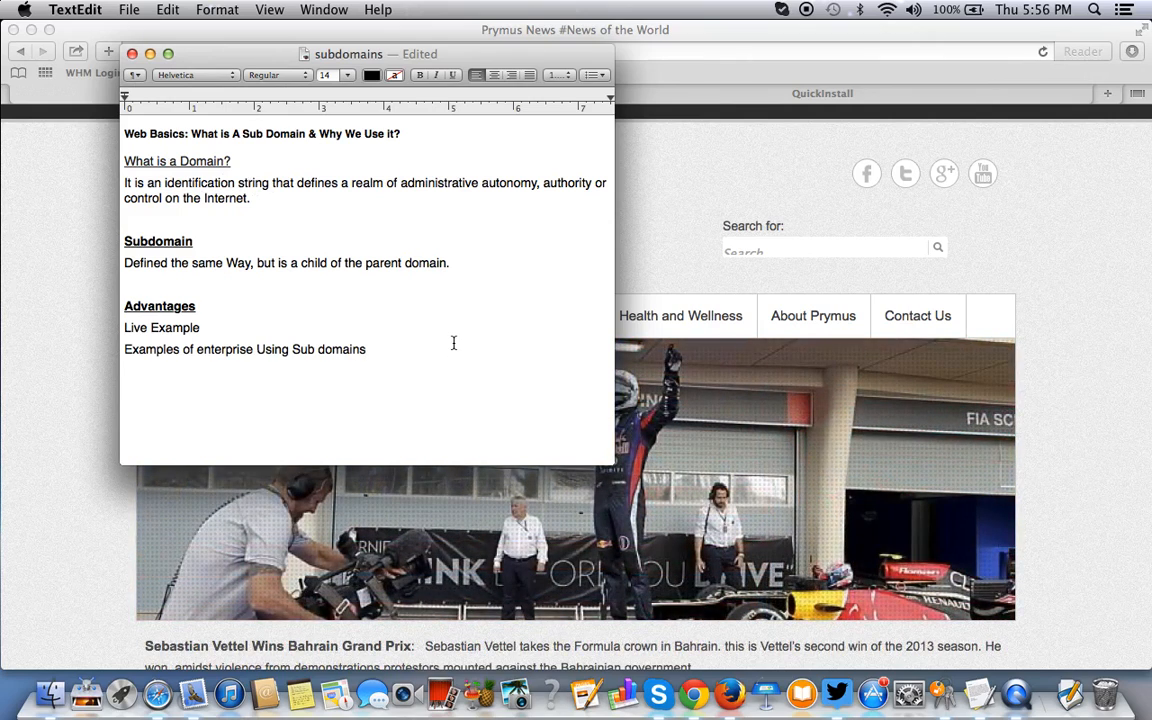
# Step: Switch from the subdomains notes back to Safari to start a new tab
pyautogui.click(367, 349)
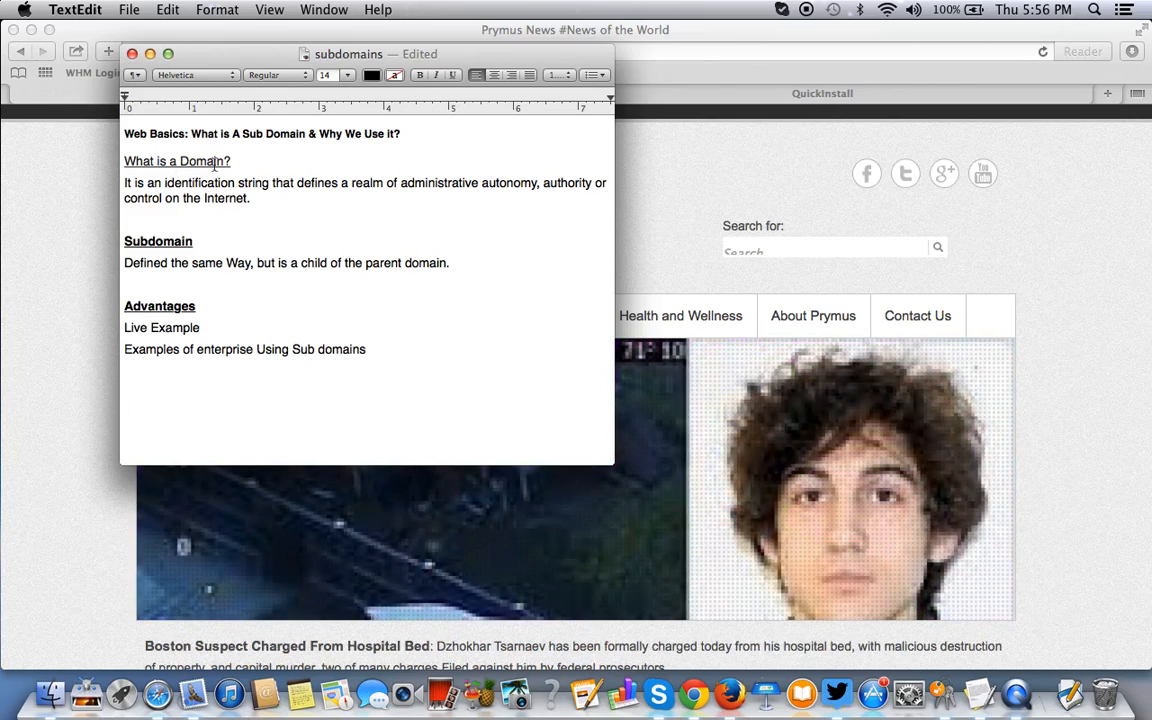
pyautogui.moveTo(547, 359)
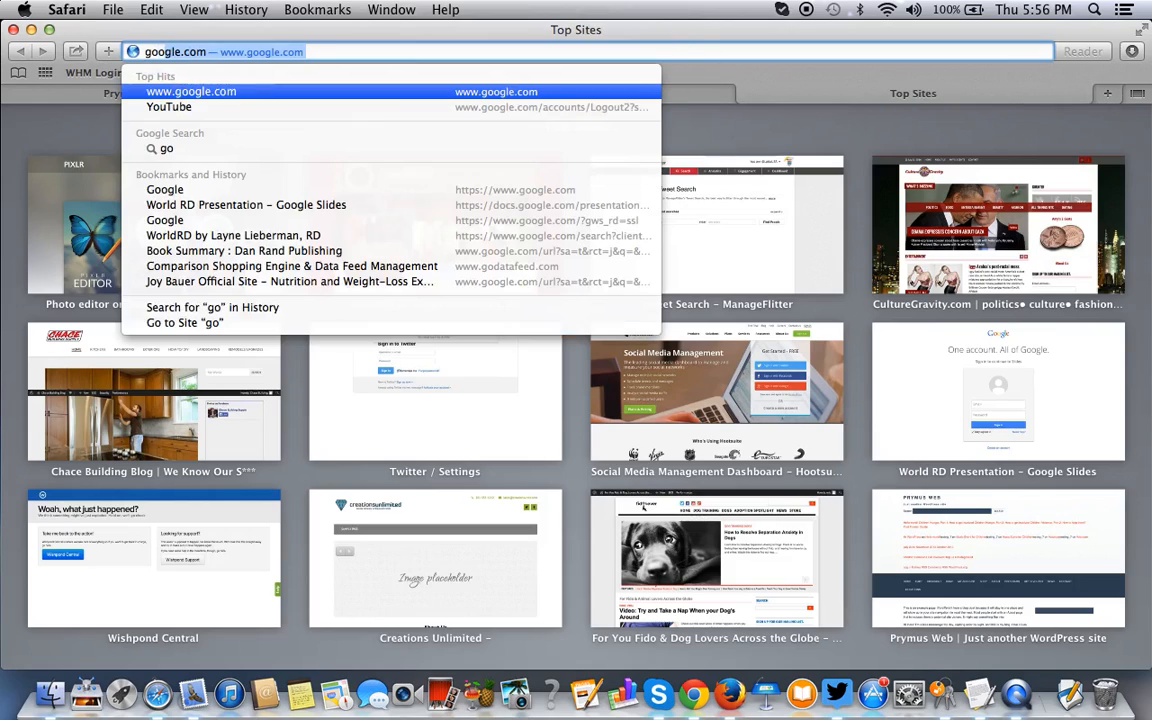
pyautogui.click(190, 91)
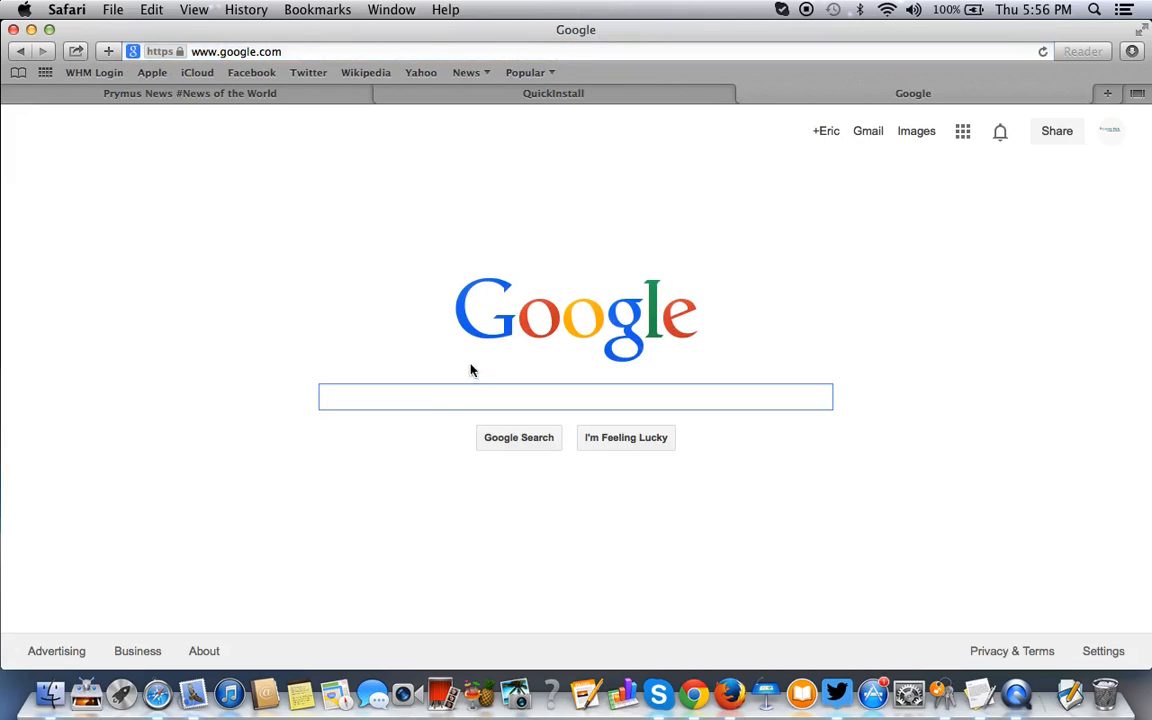
pyautogui.click(236, 51)
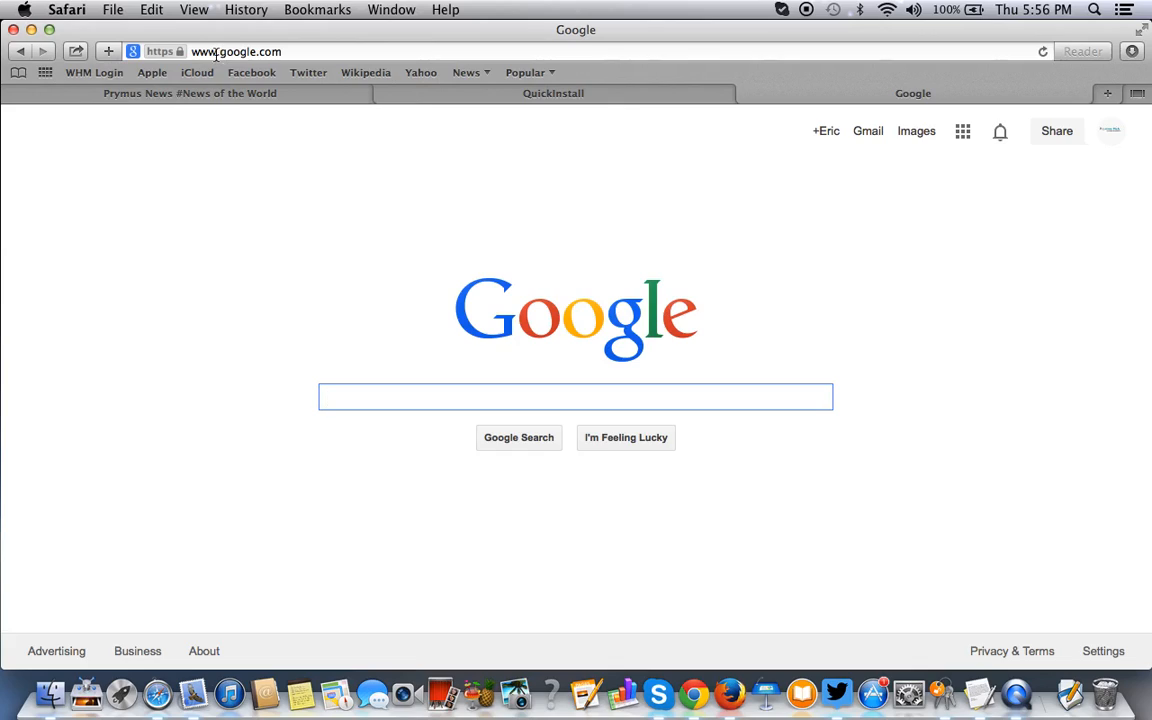
pyautogui.click(236, 51)
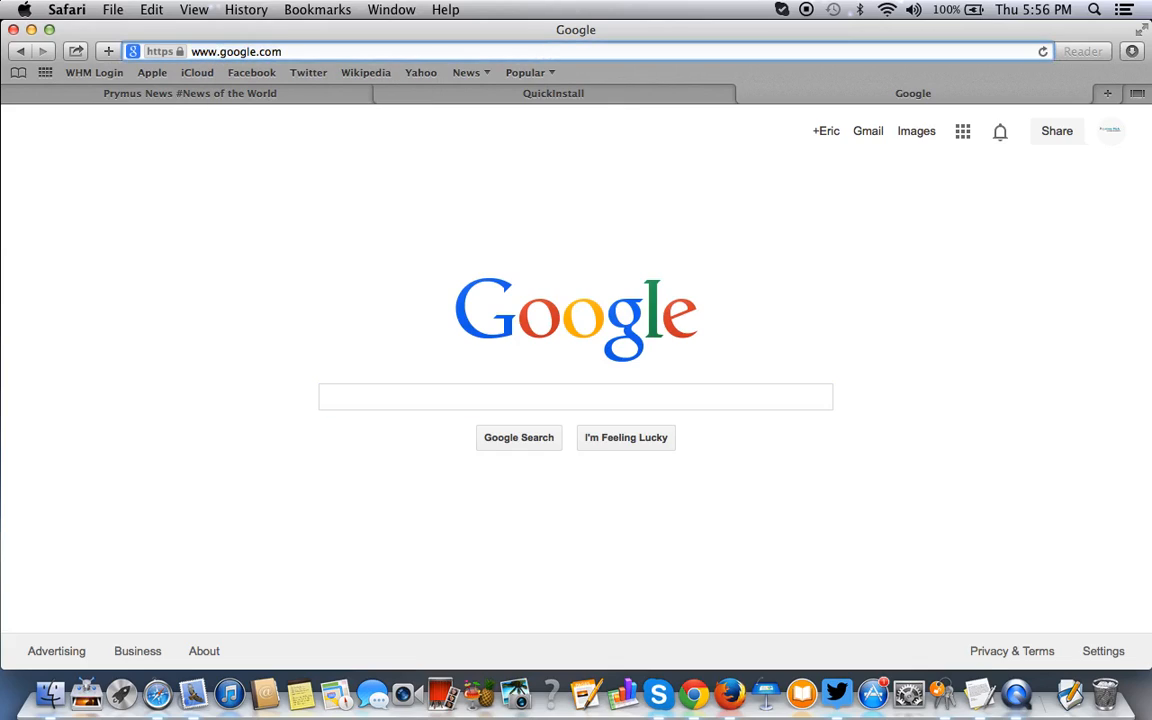
pyautogui.moveTo(330, 165)
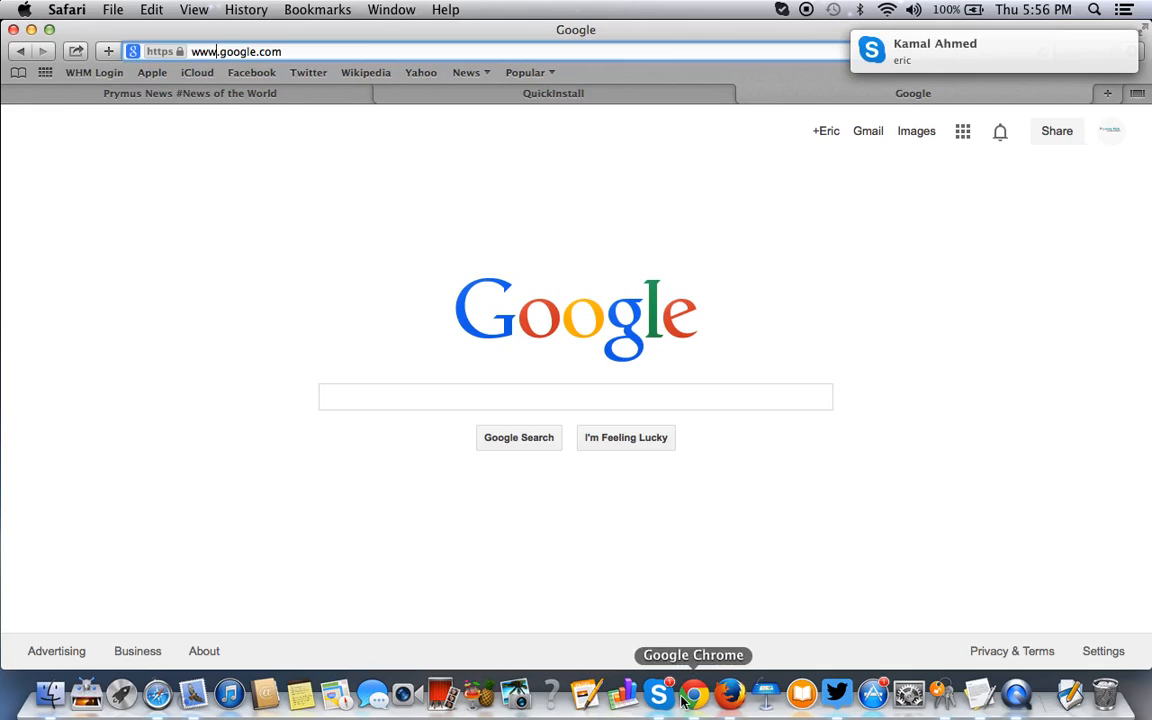
pyautogui.rightClick(658, 692)
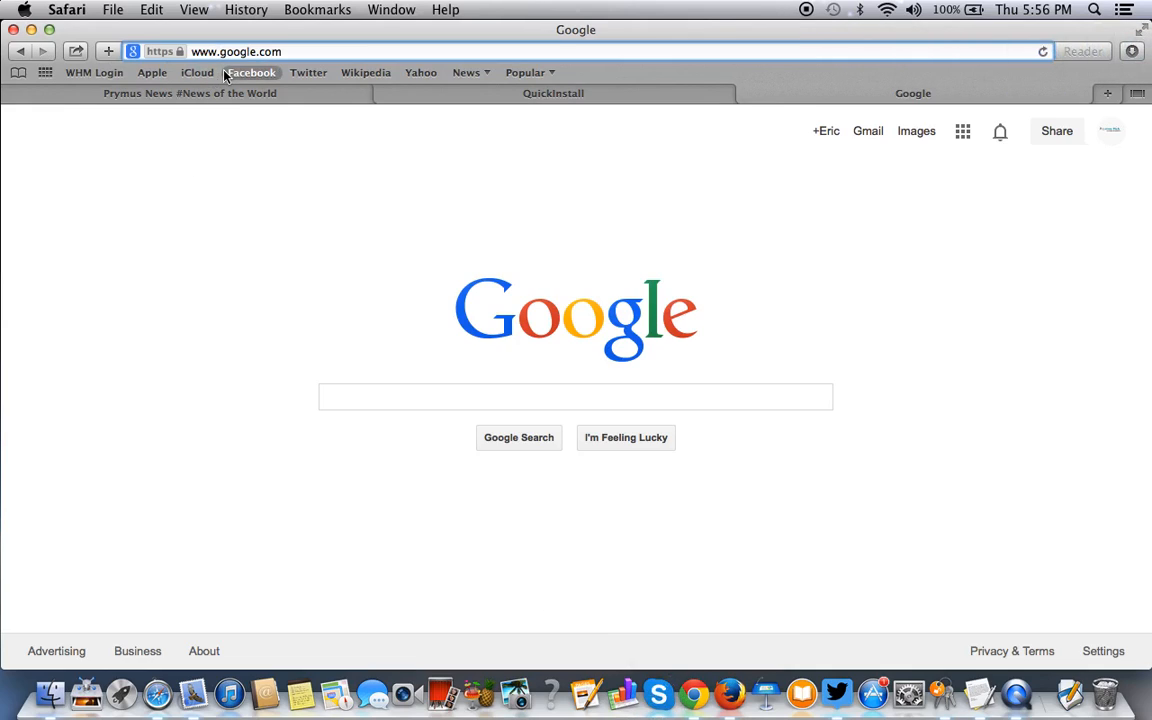
pyautogui.moveTo(251, 72)
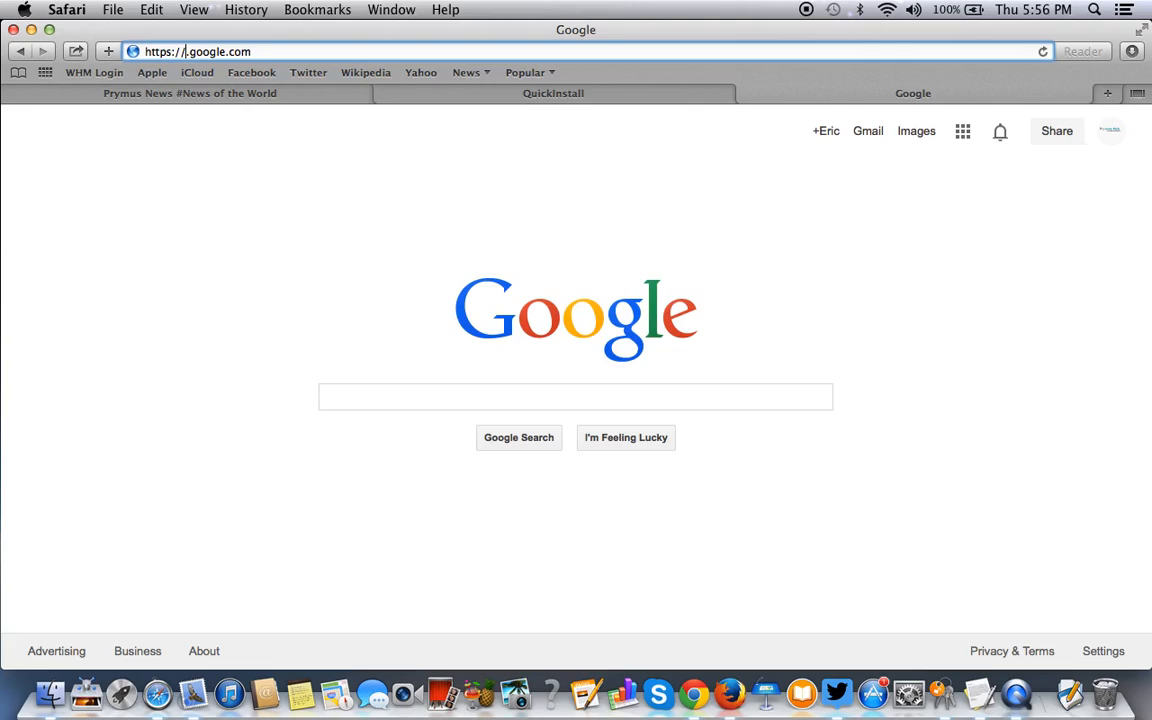
pyautogui.click(867, 131)
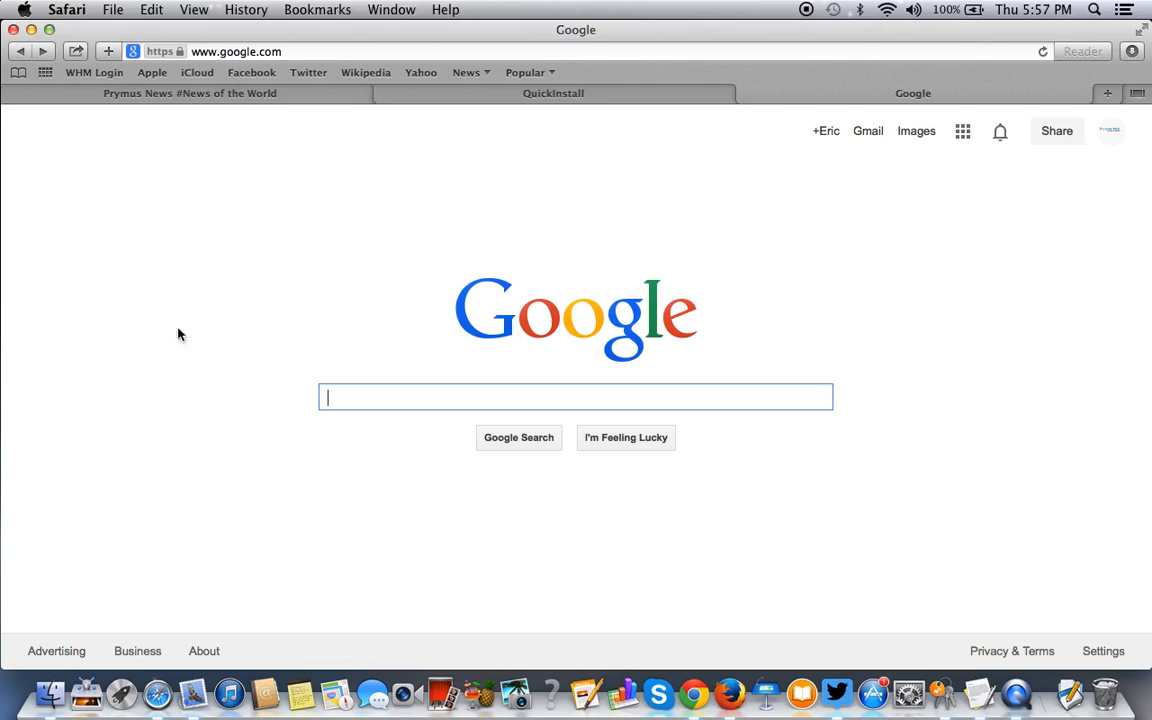
pyautogui.moveTo(194, 186)
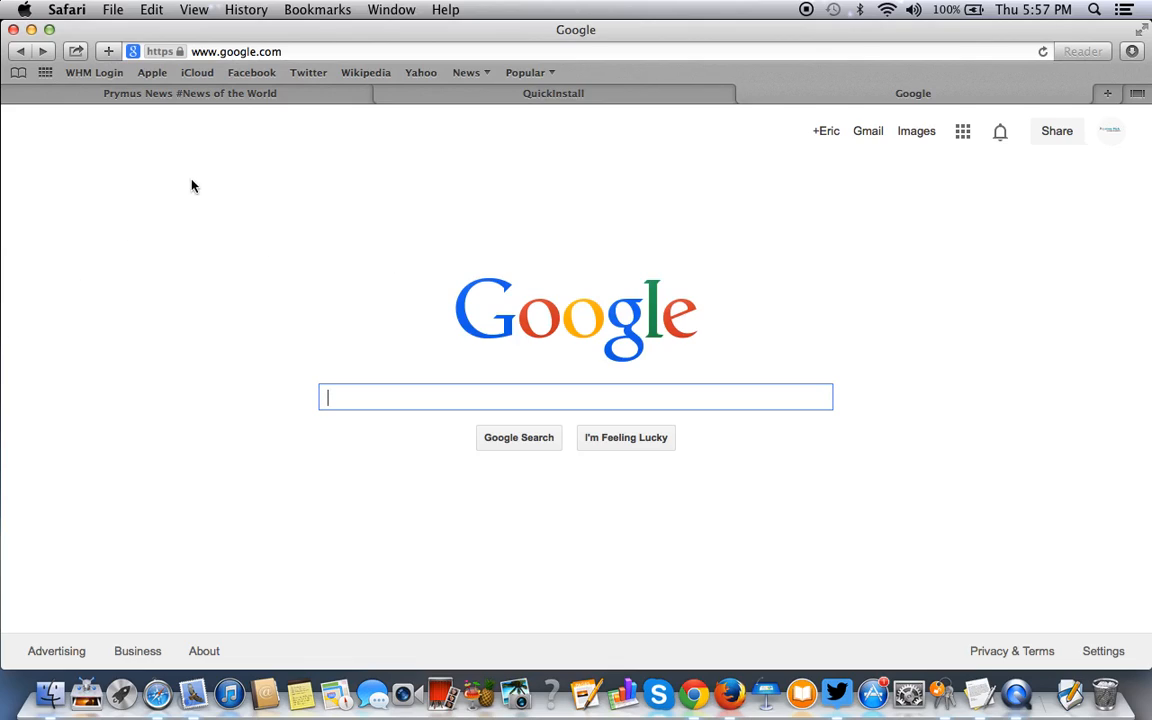
pyautogui.click(236, 51)
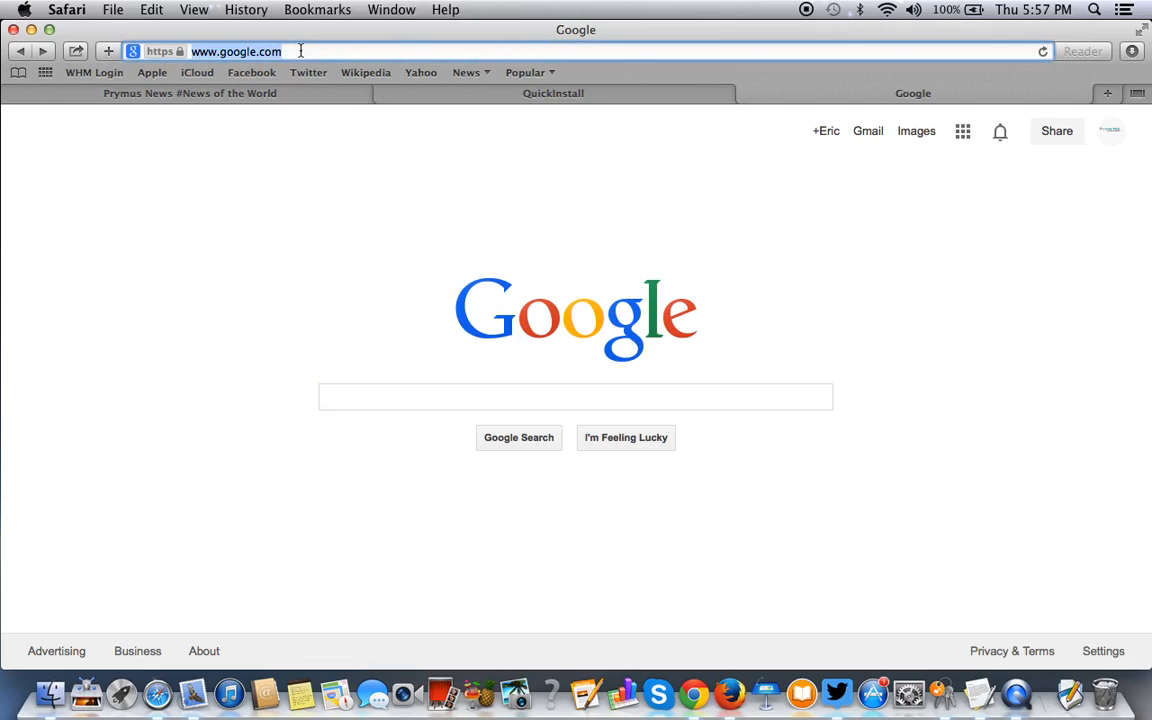
pyautogui.click(237, 51)
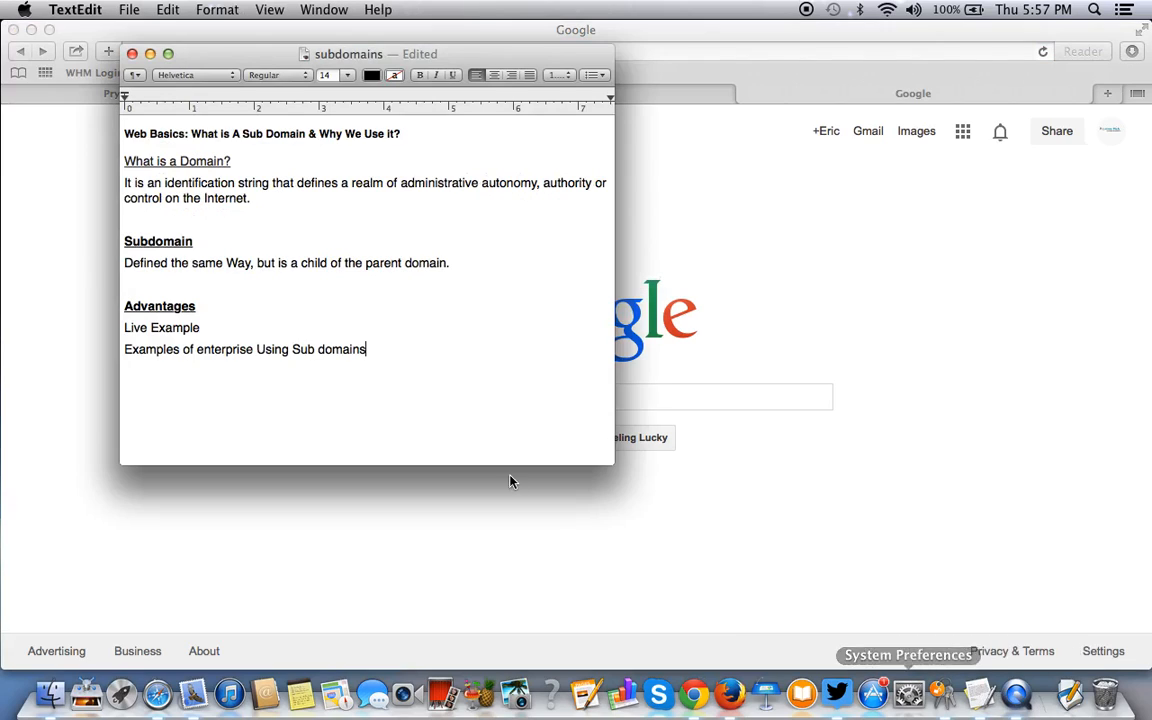
pyautogui.moveTo(292, 335)
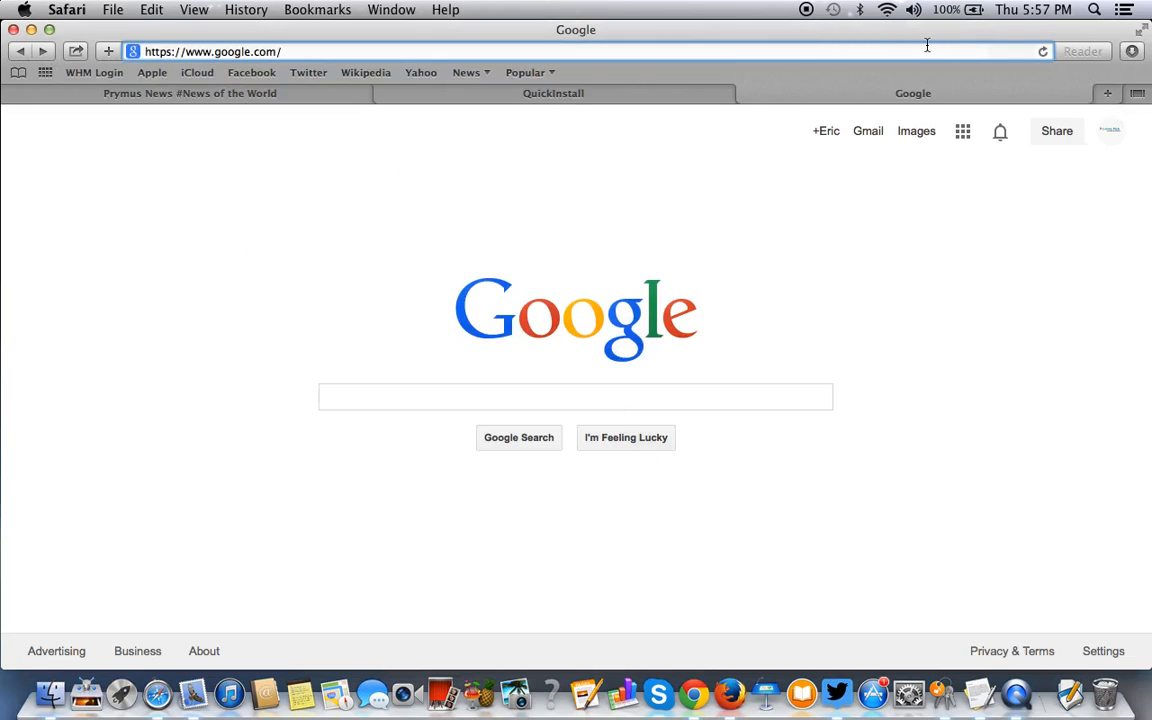
# Step: Visit worldrd.com, then try loveworldrd.com and love.worldrd.com, which can't be found
pyautogui.write('www.youtube.com')
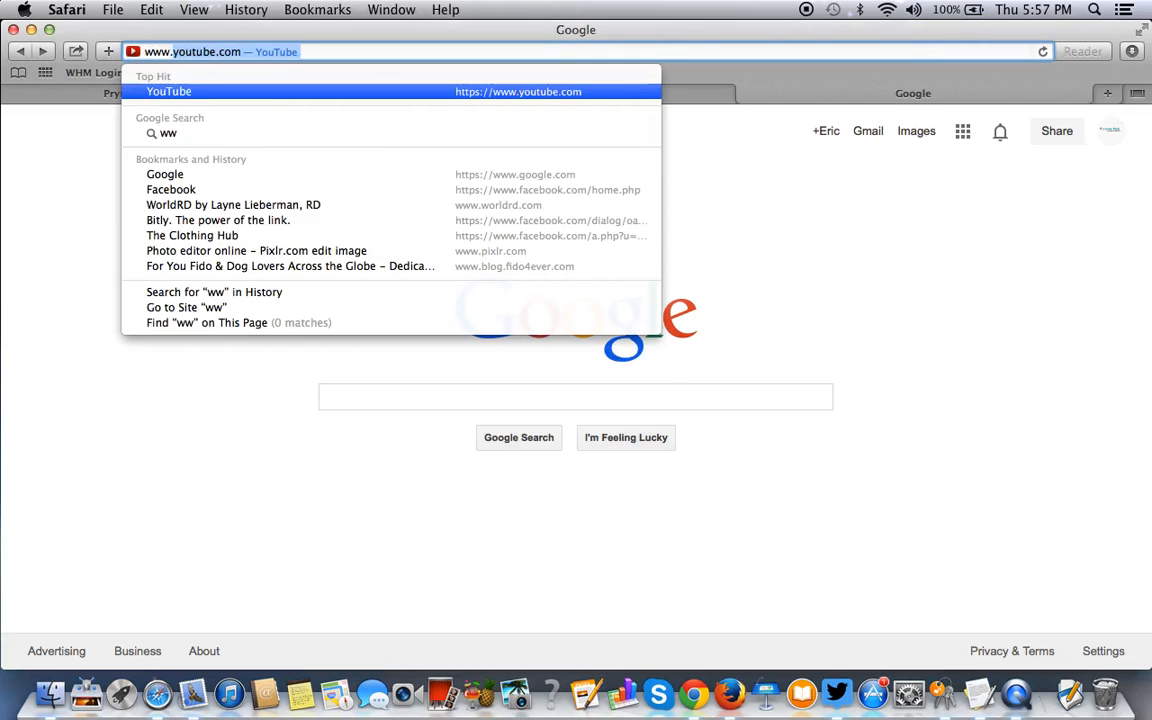
pyautogui.write('www.worldrd')
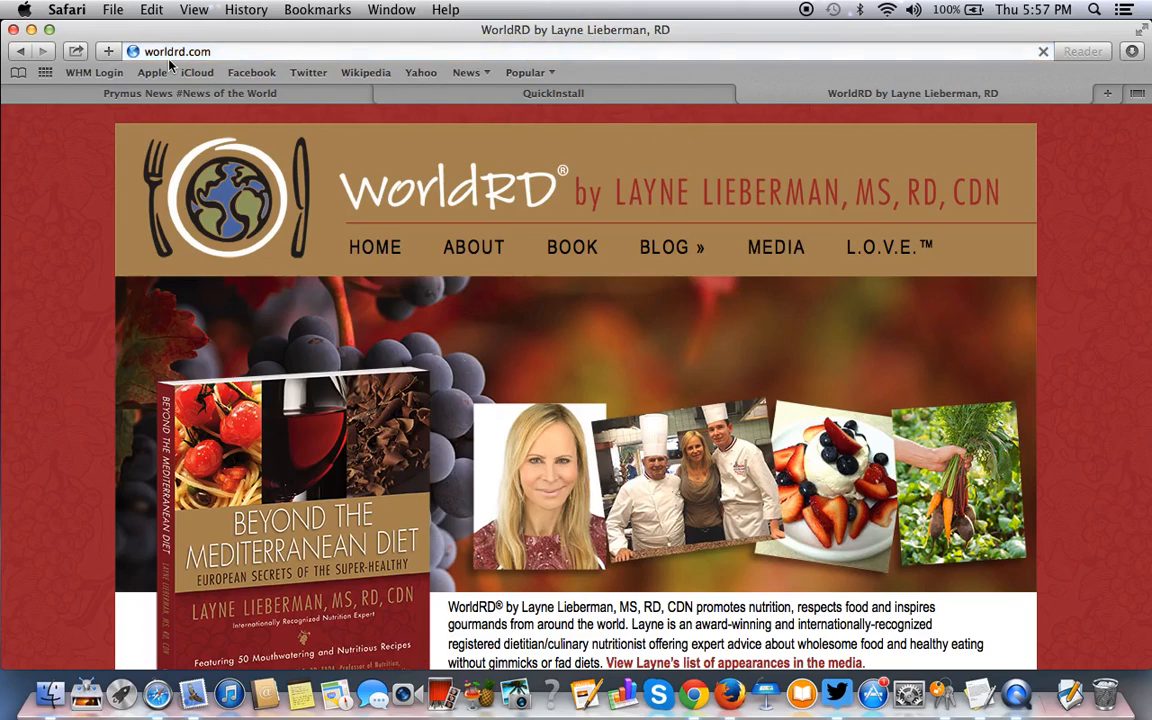
pyautogui.click(200, 51)
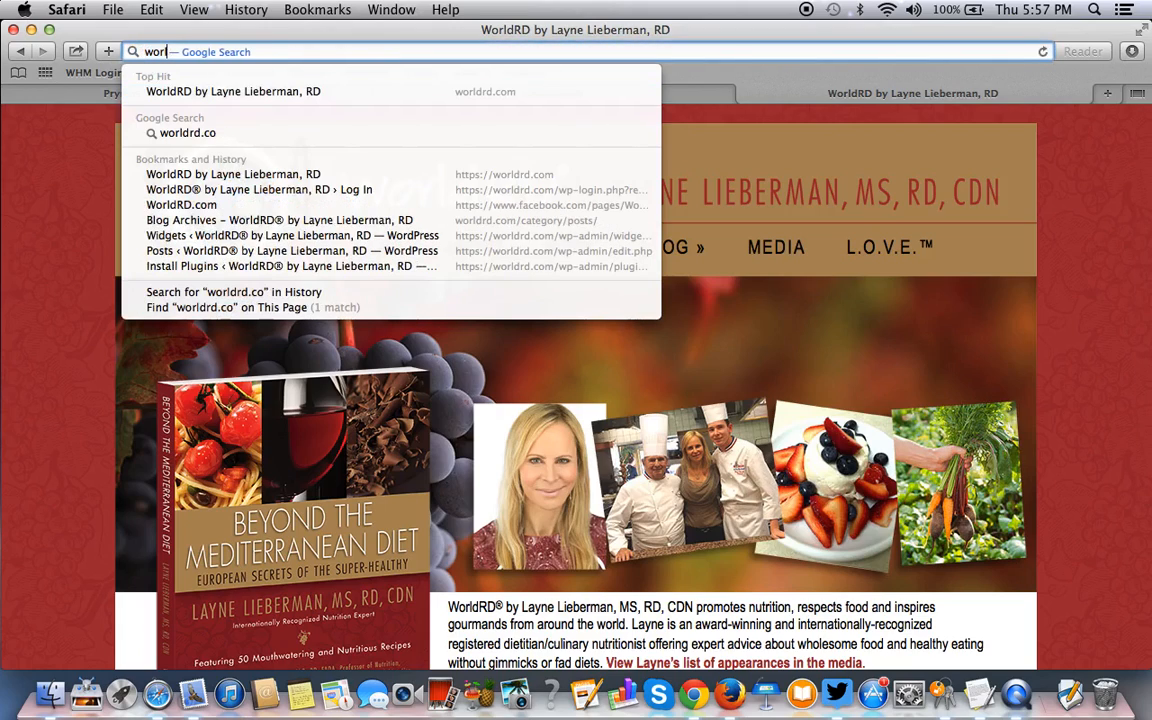
pyautogui.write('love')
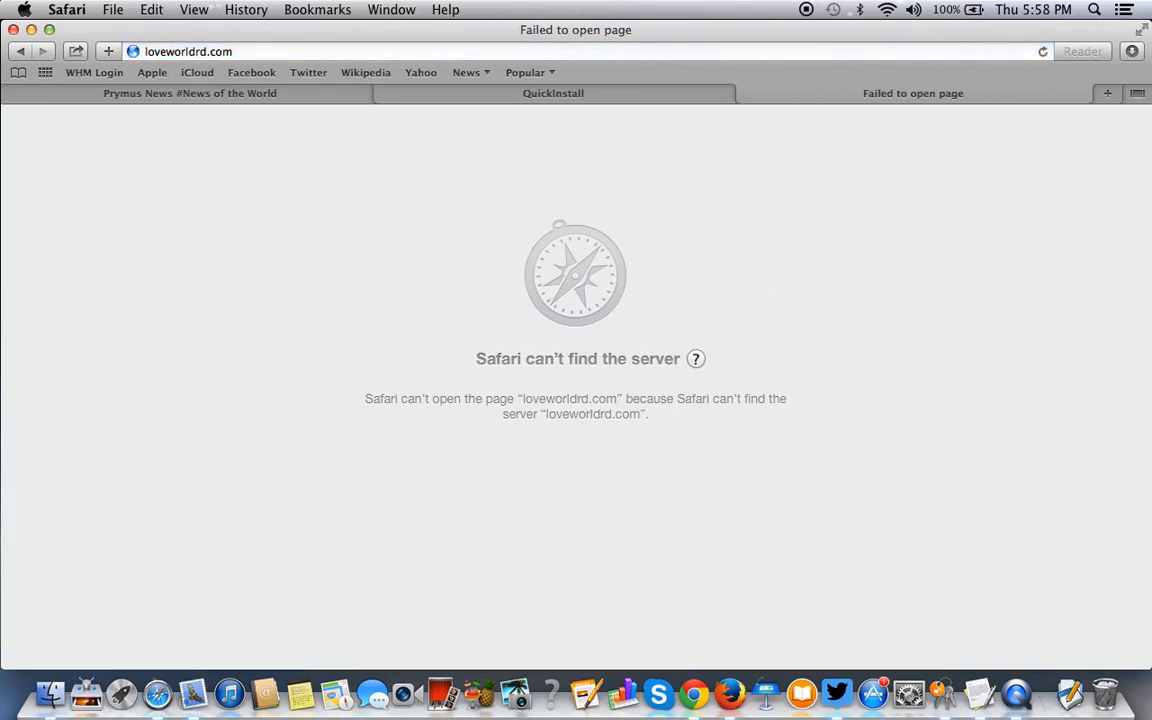
pyautogui.click(188, 51)
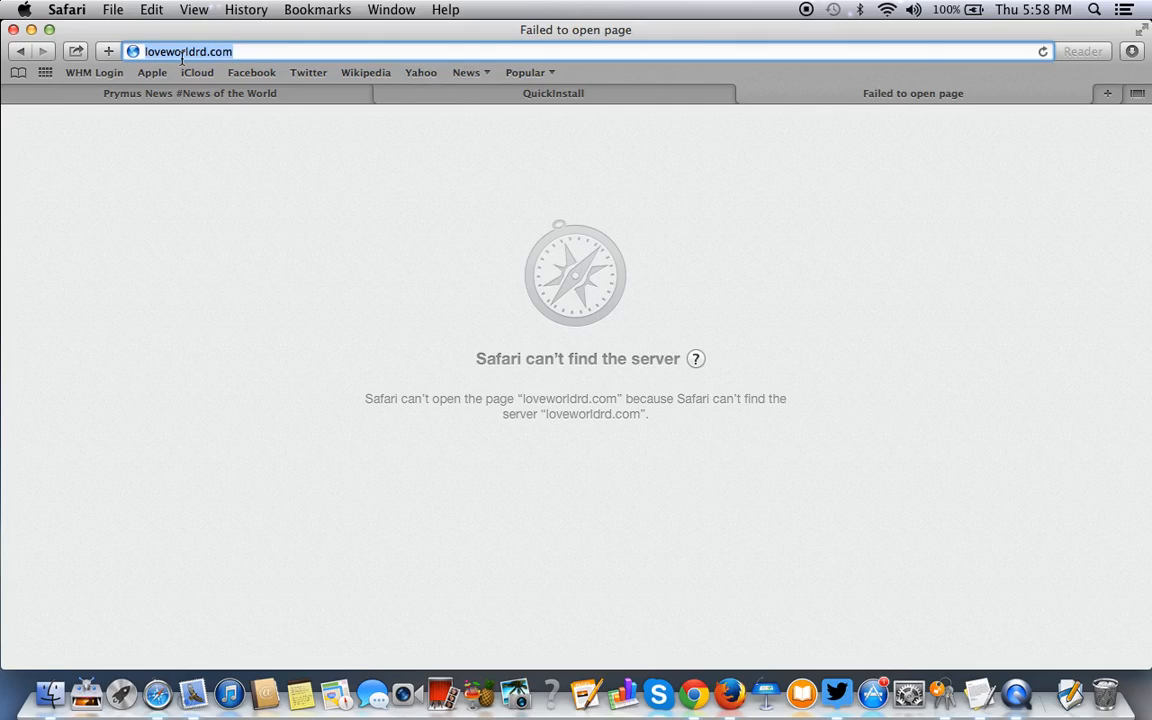
pyautogui.write('love.w')
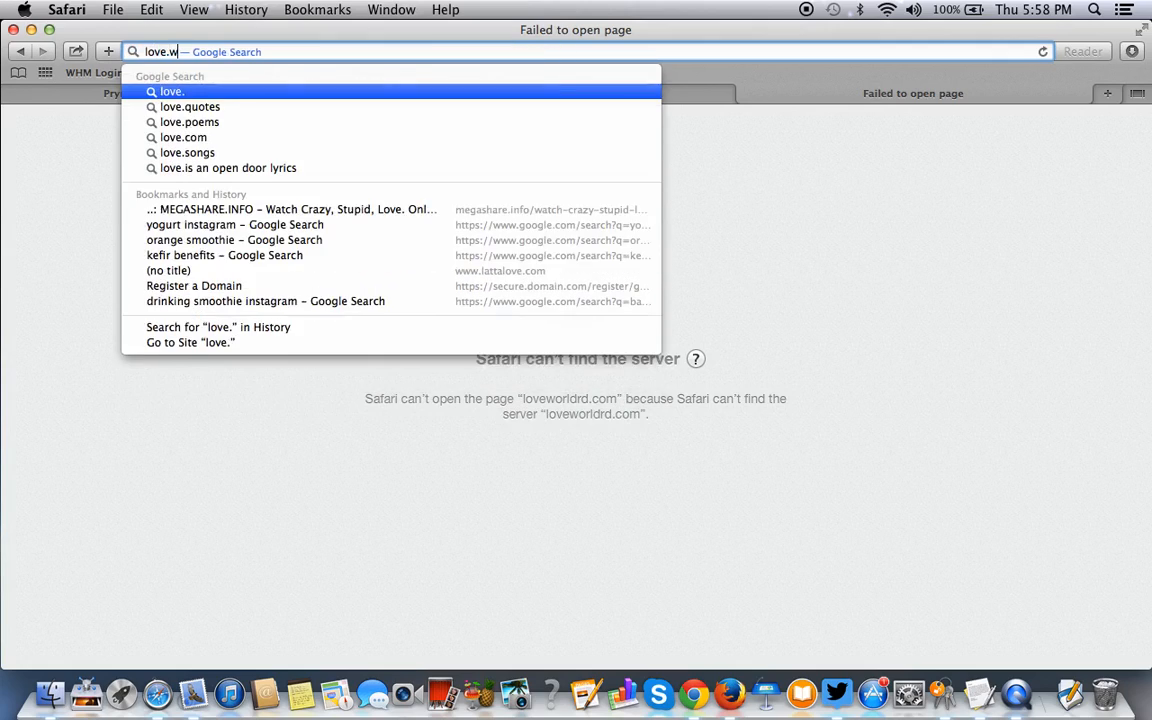
pyautogui.write('orldrd.com')
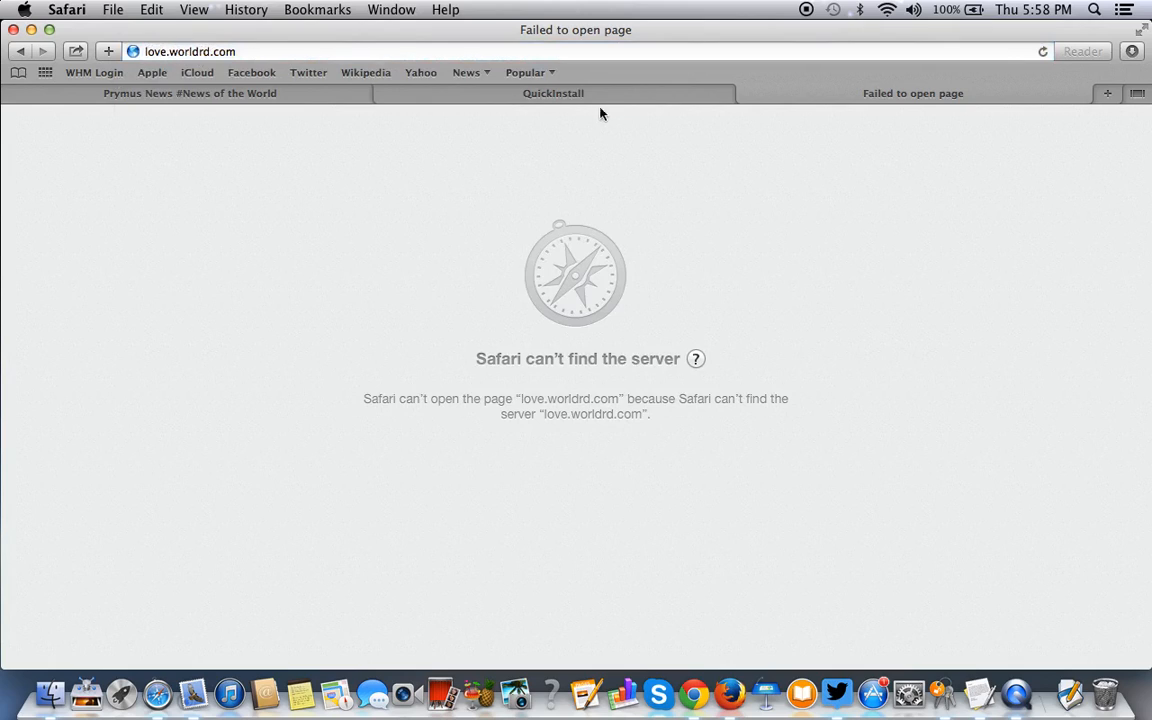
# Step: Return to the Prymus News tab and begin entering the sports.prynews.com address
pyautogui.click(553, 93)
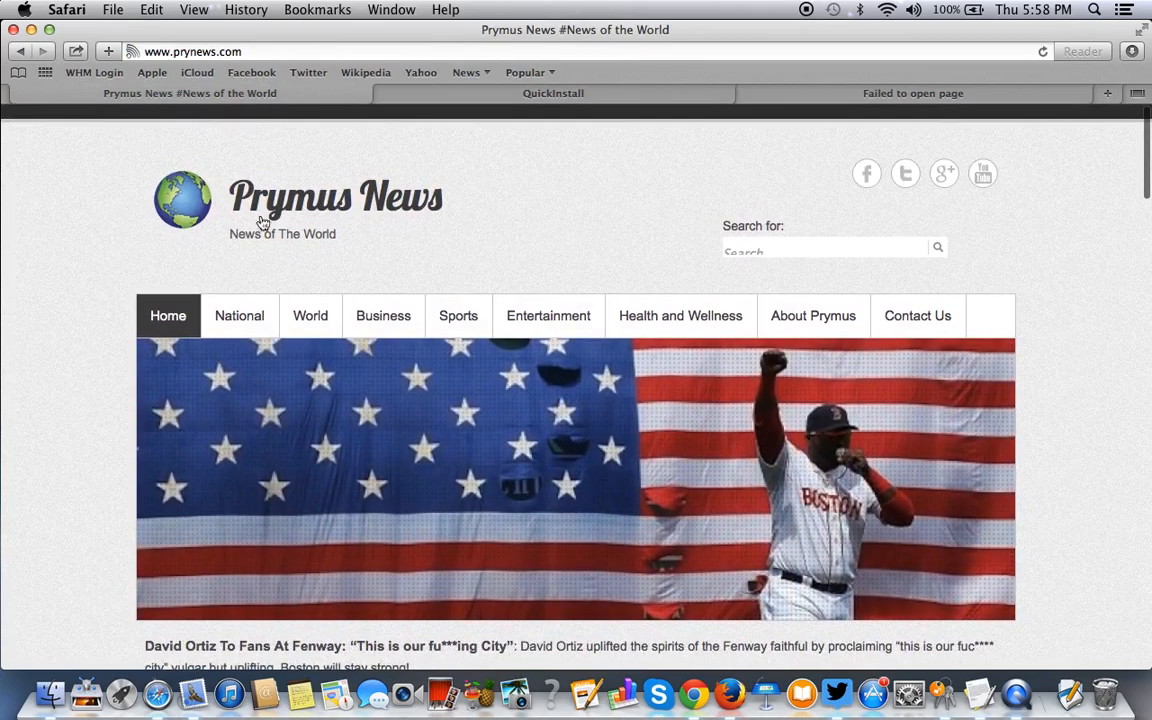
pyautogui.moveTo(408, 238)
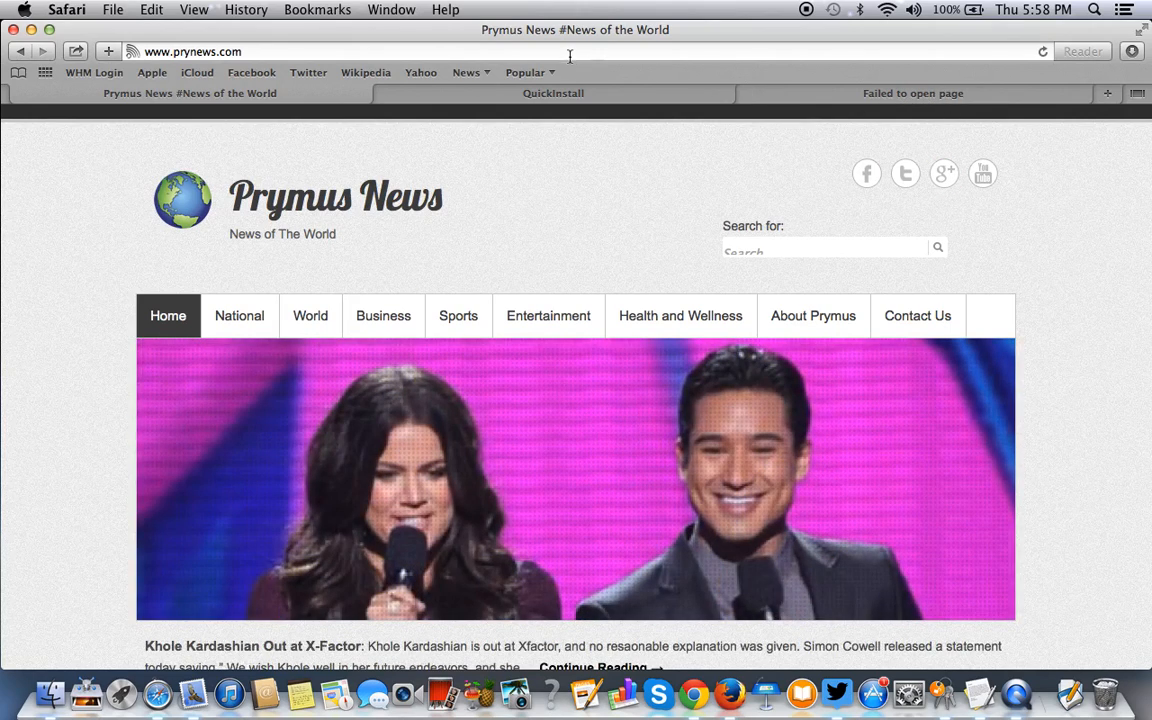
pyautogui.write('sp')
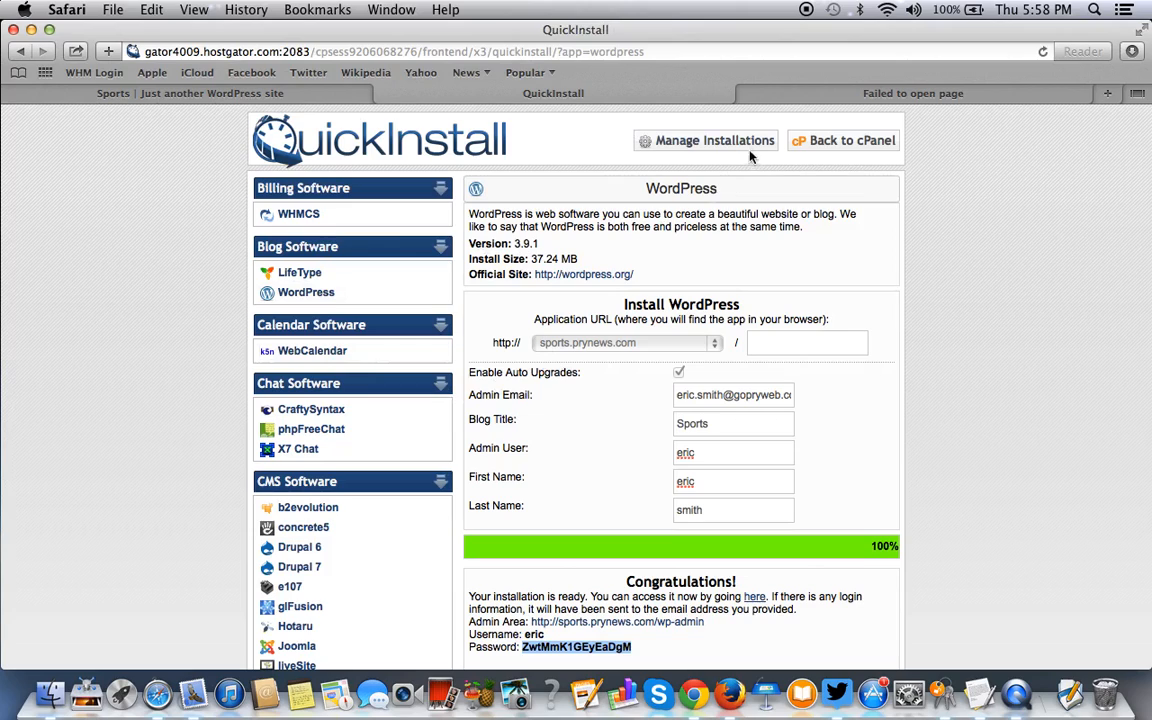
# Step: Open a new WordPress QuickInstall form and choose sports.prynews.com as its domain
pyautogui.click(713, 140)
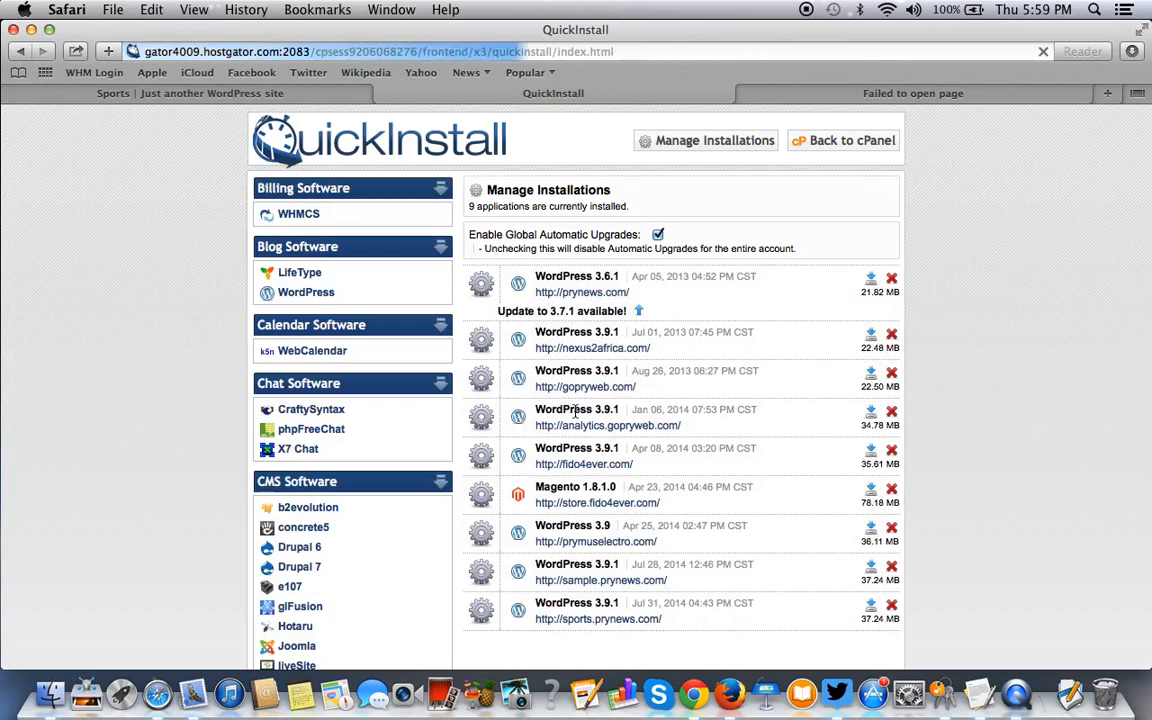
pyautogui.click(306, 292)
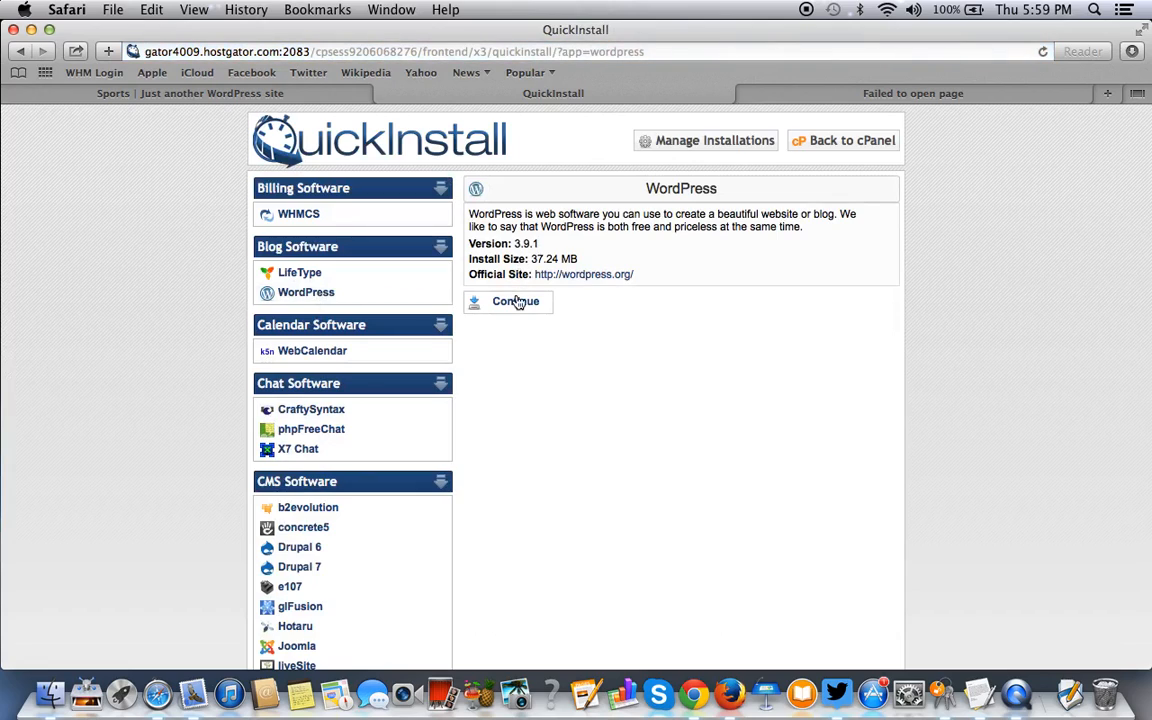
pyautogui.click(514, 301)
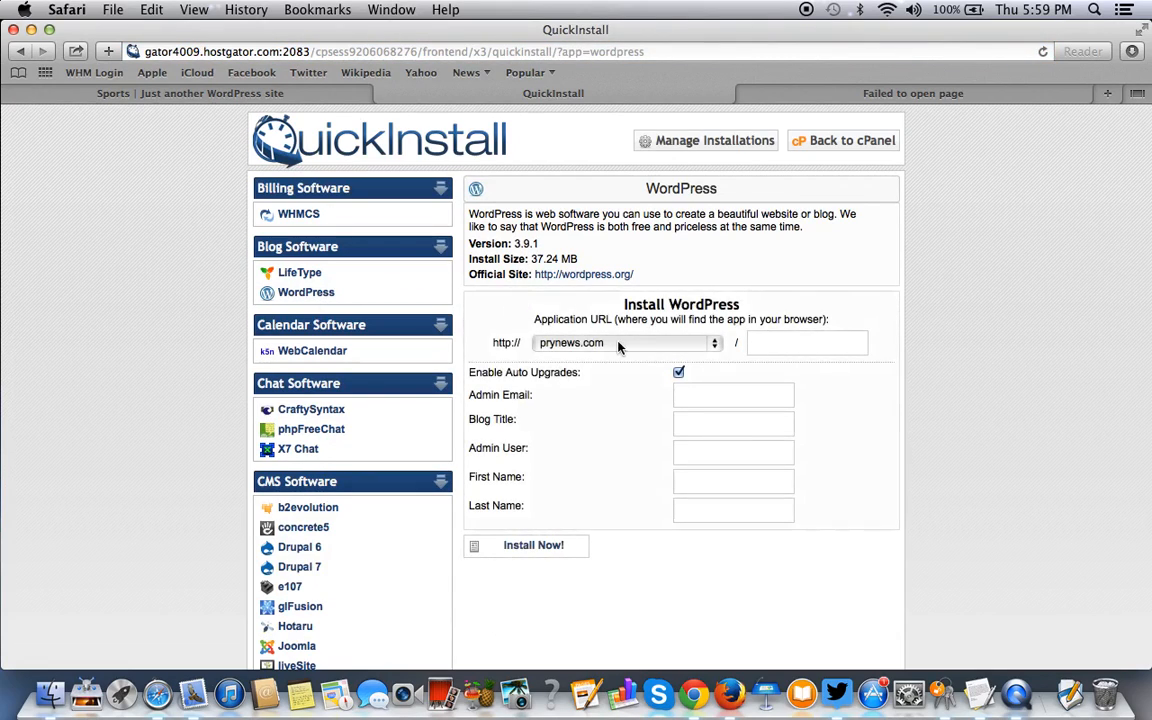
pyautogui.click(625, 343)
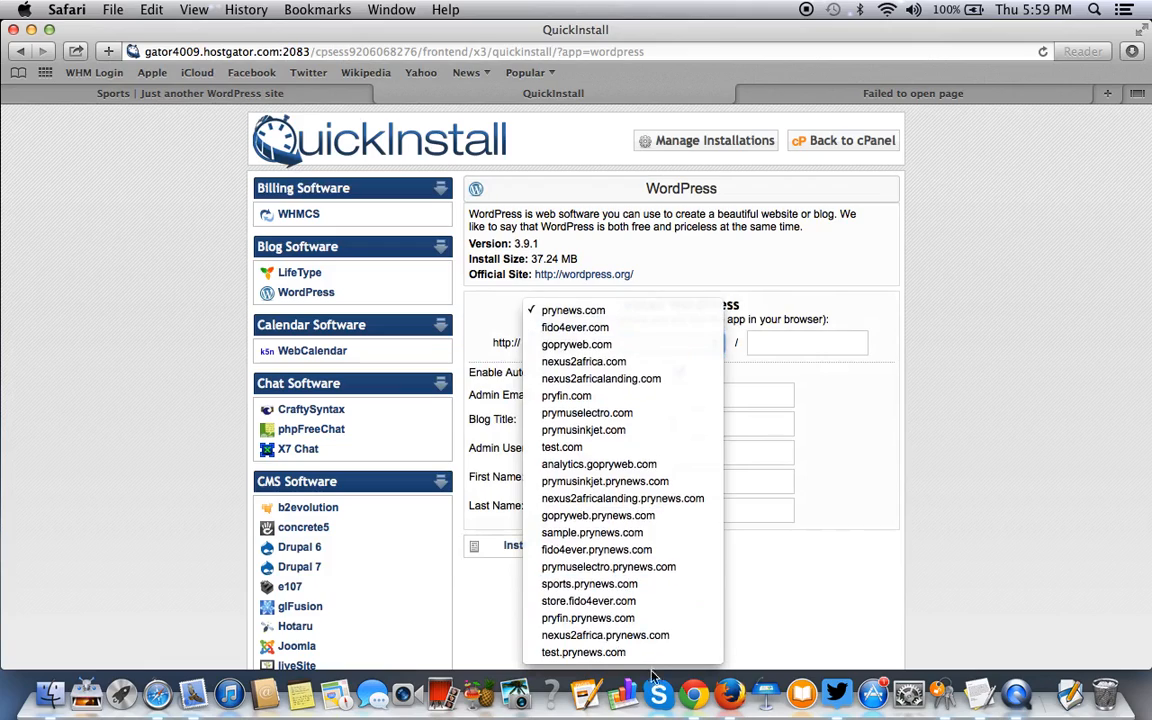
pyautogui.moveTo(583, 652)
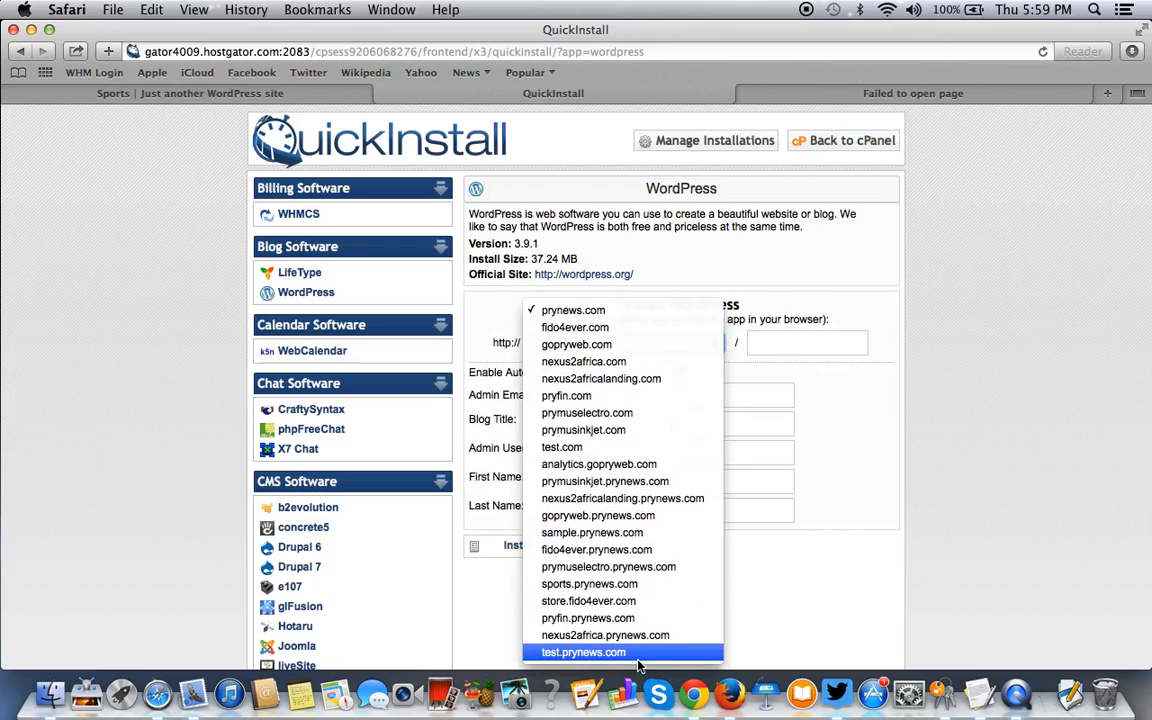
pyautogui.moveTo(635, 660)
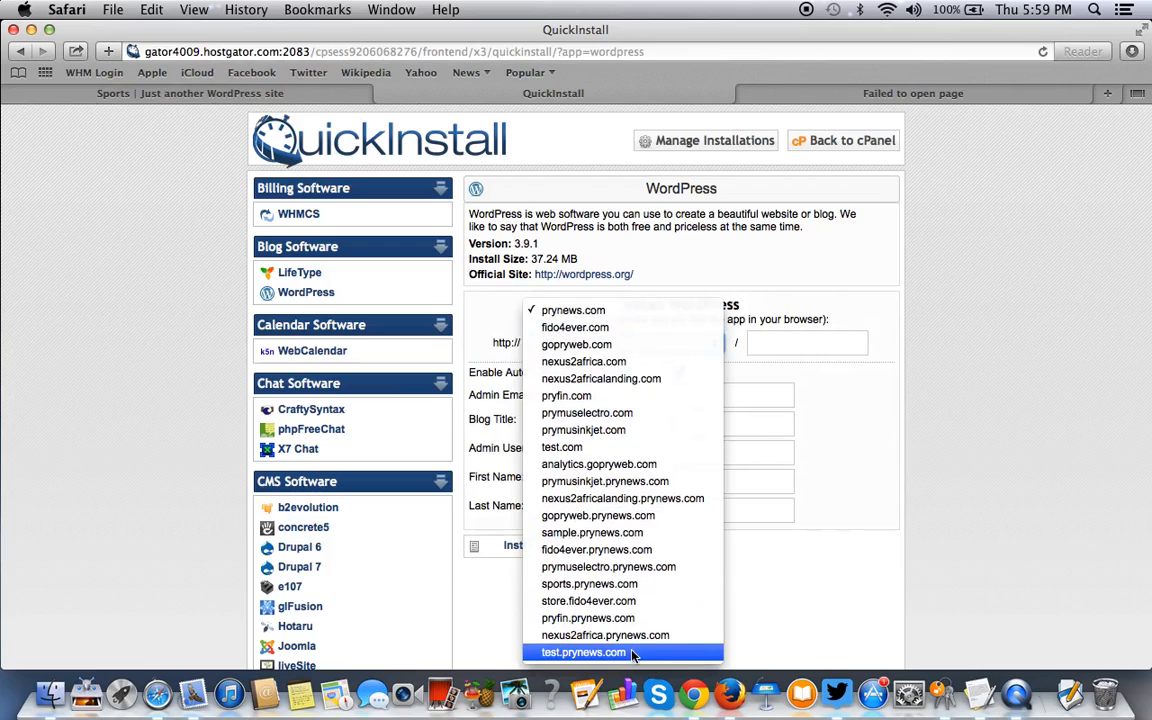
pyautogui.moveTo(589, 583)
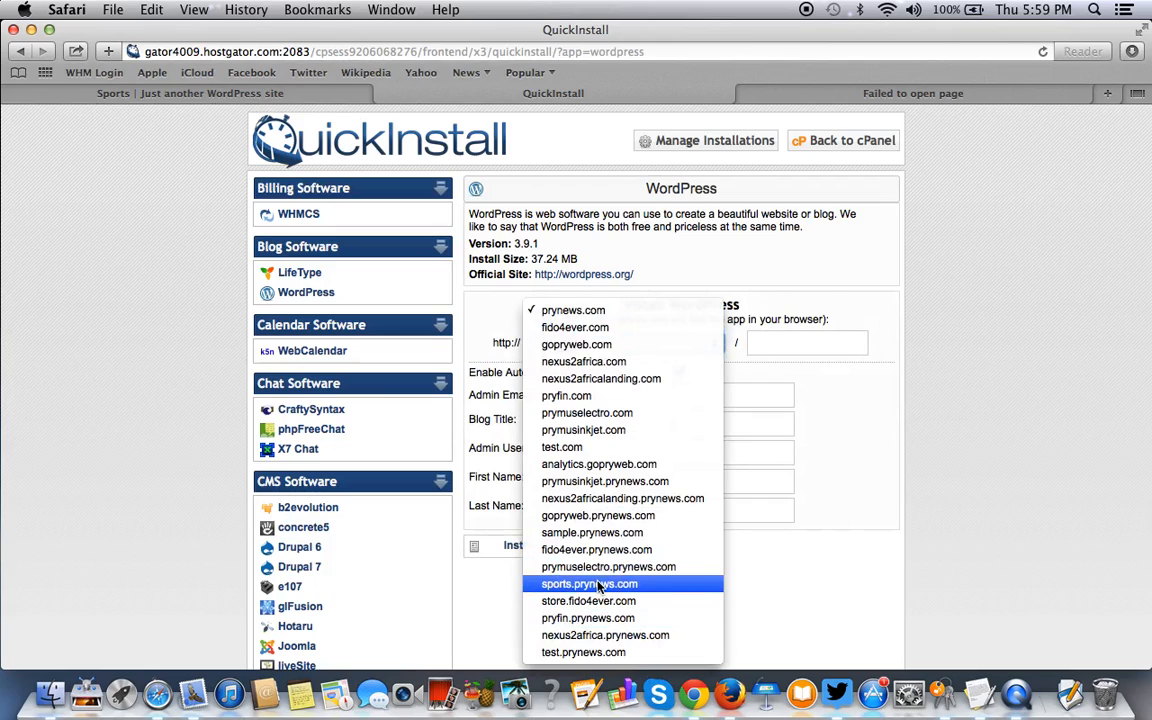
pyautogui.click(589, 583)
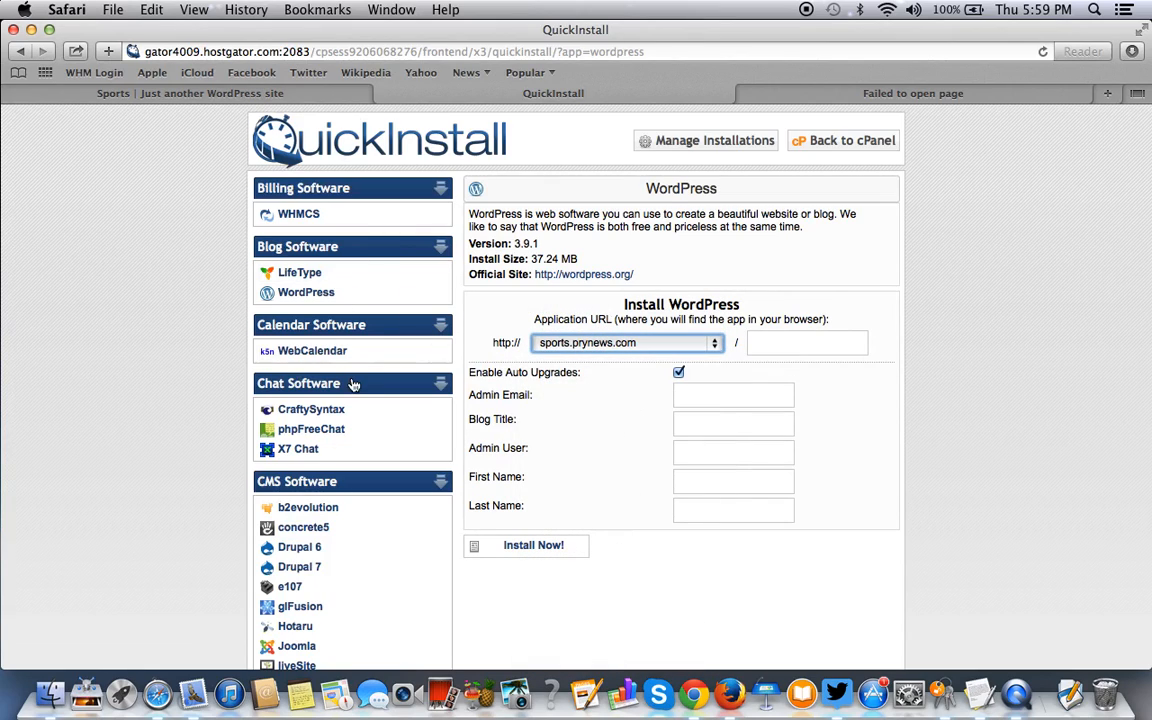
pyautogui.scroll(-3)
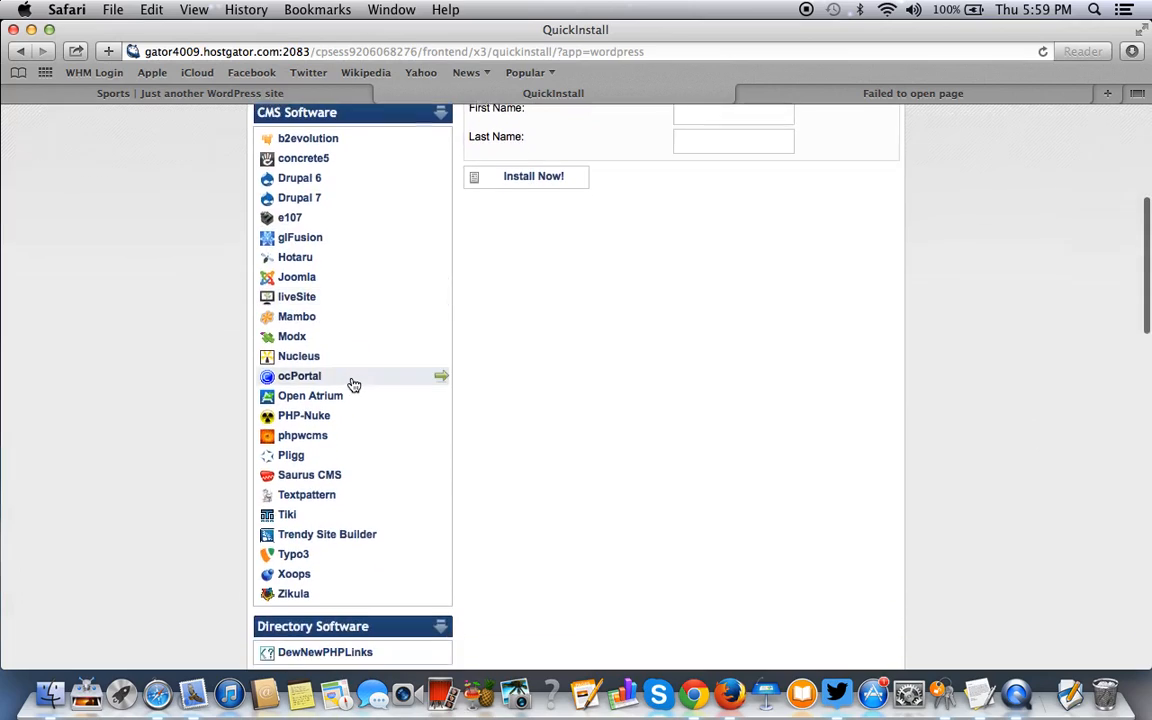
pyautogui.scroll(-3)
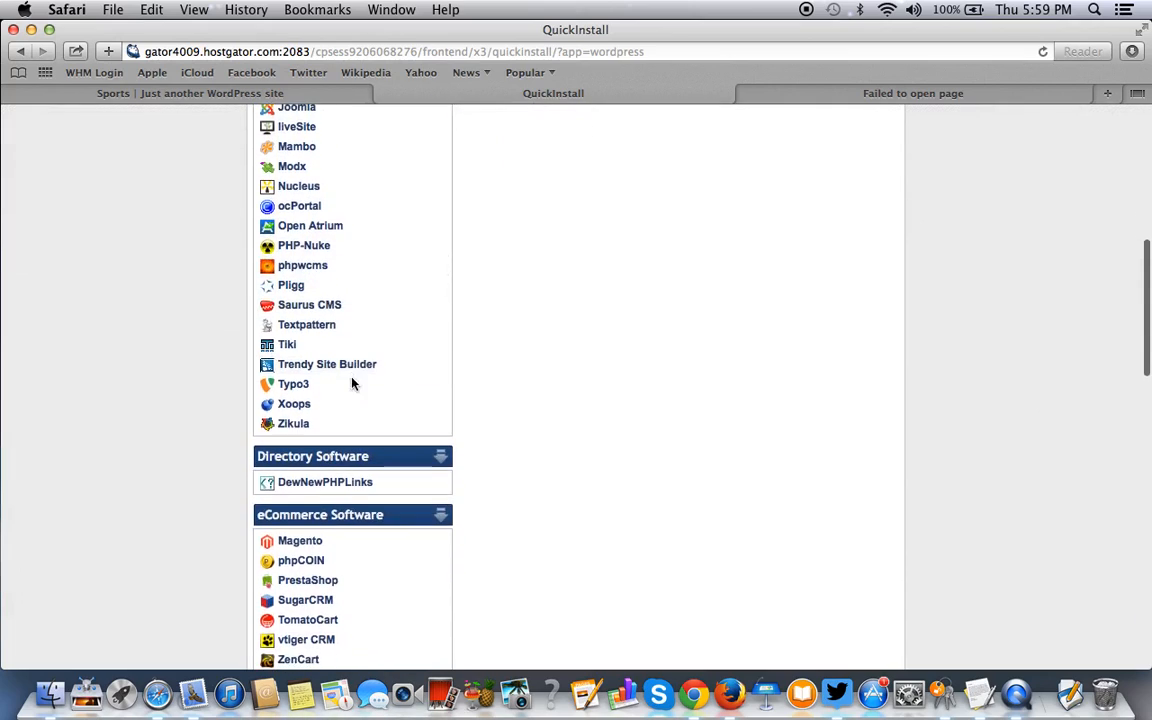
pyautogui.scroll(-3)
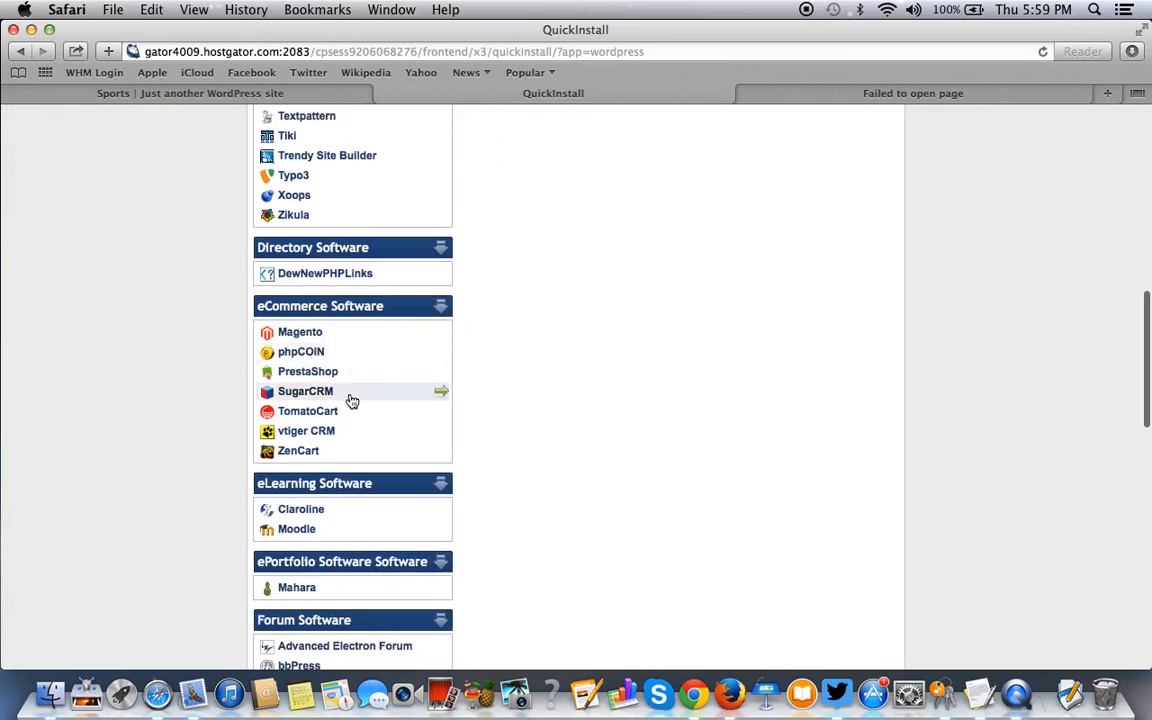
pyautogui.scroll(-3)
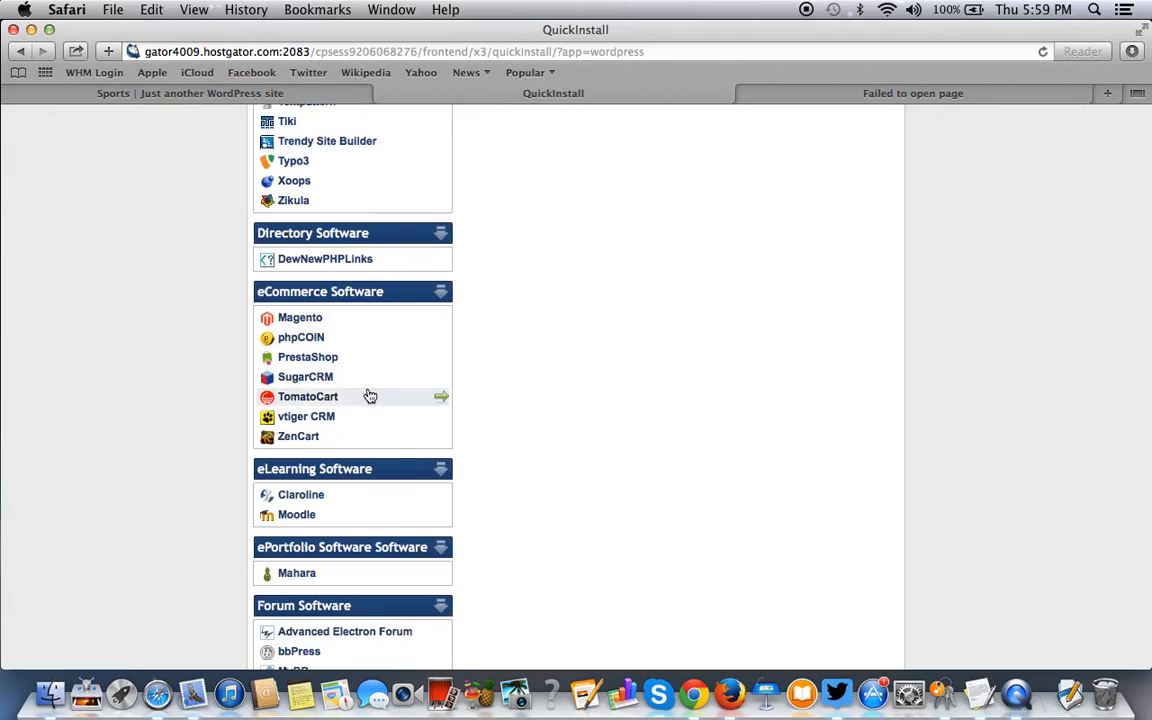
pyautogui.moveTo(399, 448)
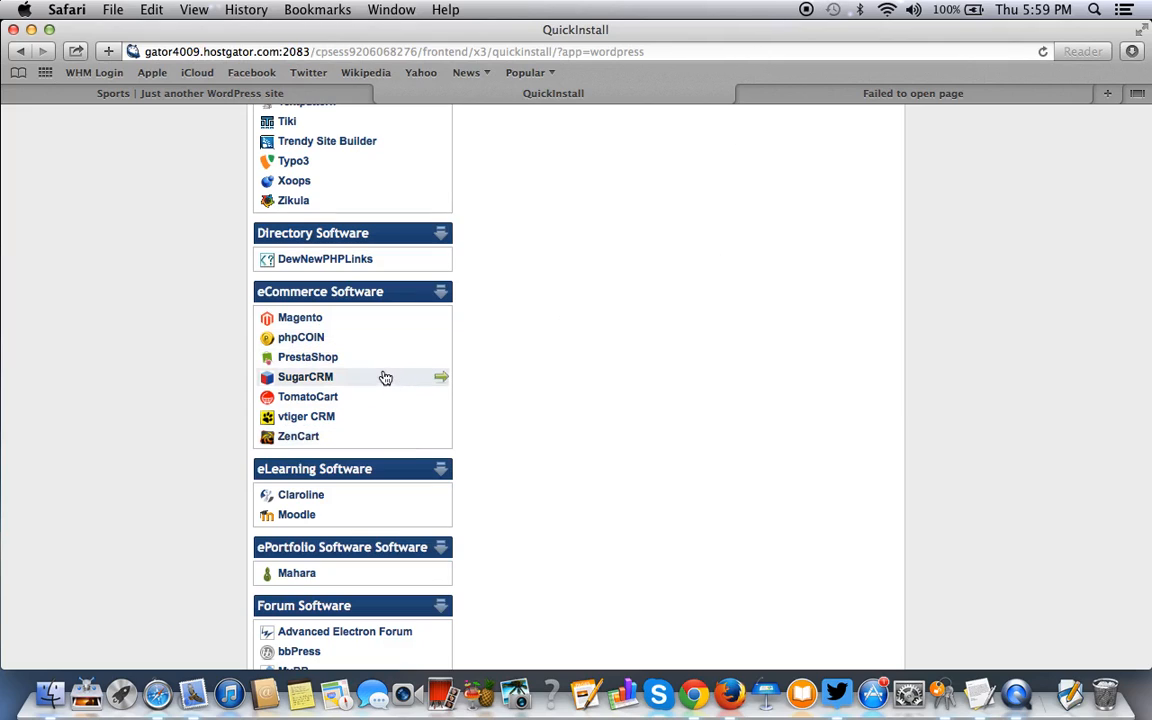
# Step: Open the SugarCRM install form and choose sports.prynews.com as the install domain
pyautogui.click(305, 377)
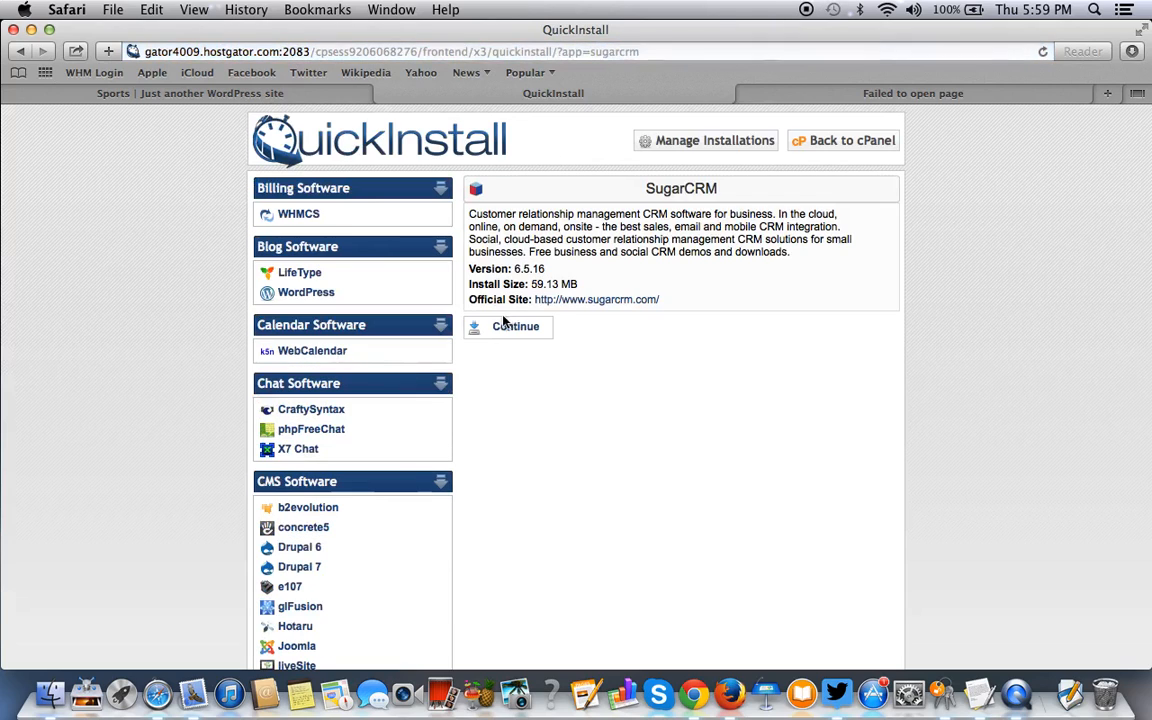
pyautogui.click(515, 326)
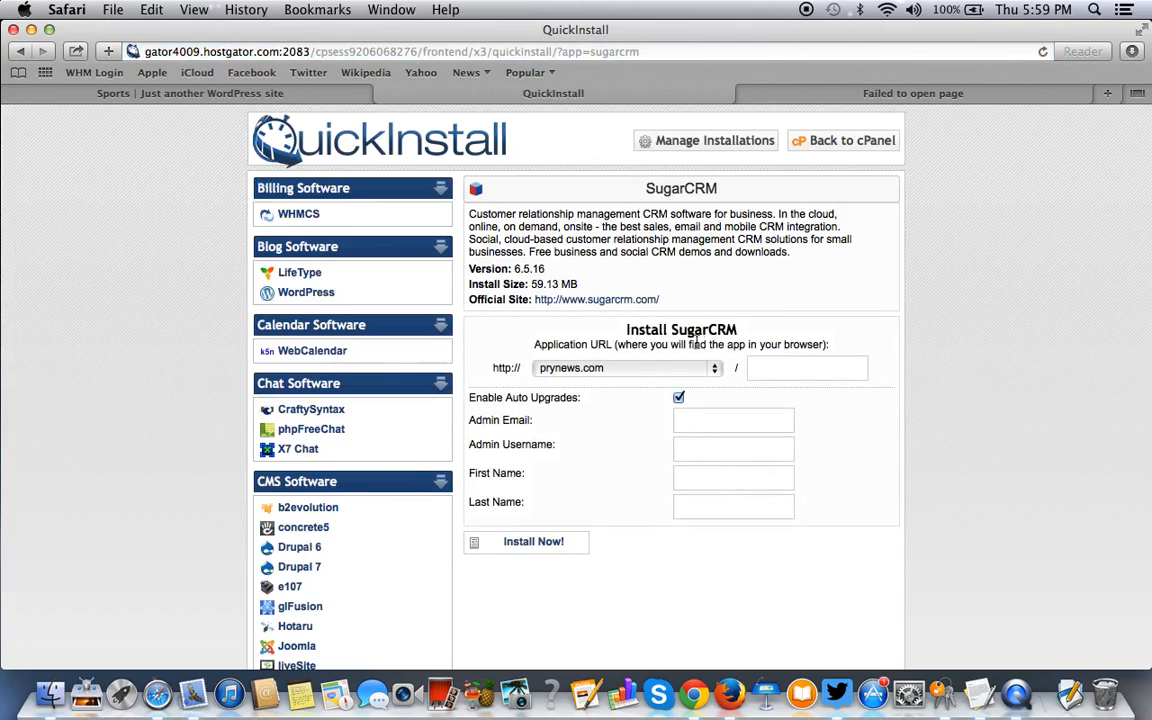
pyautogui.click(733, 419)
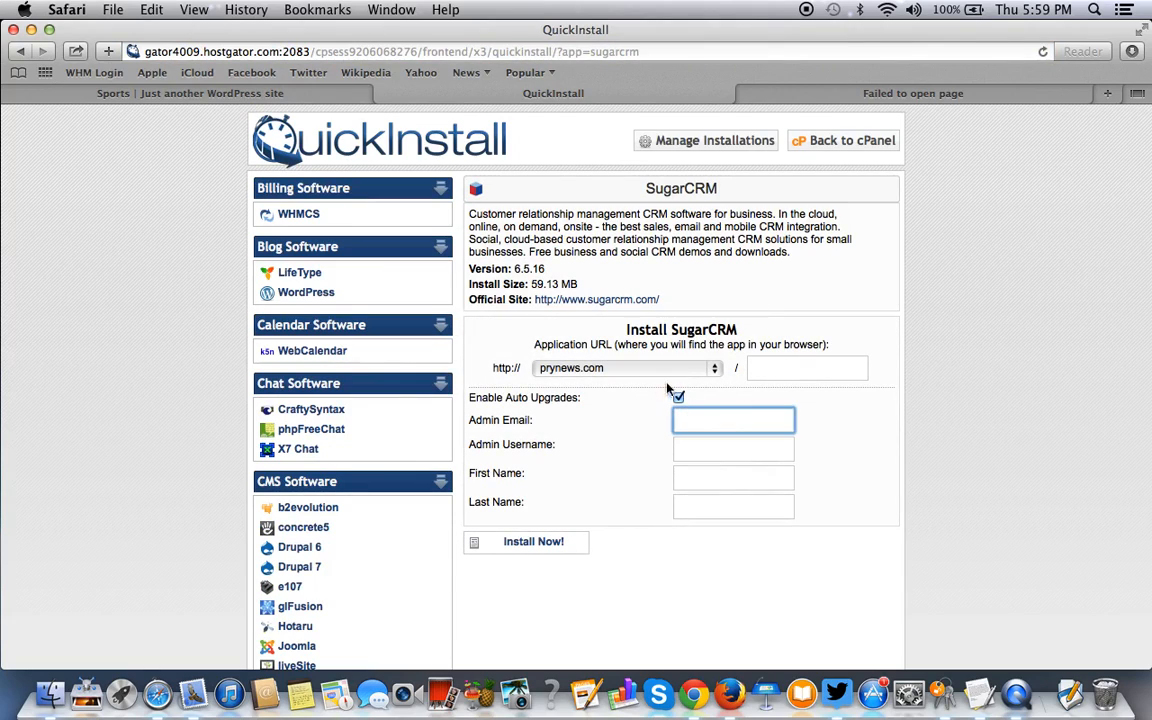
pyautogui.click(627, 367)
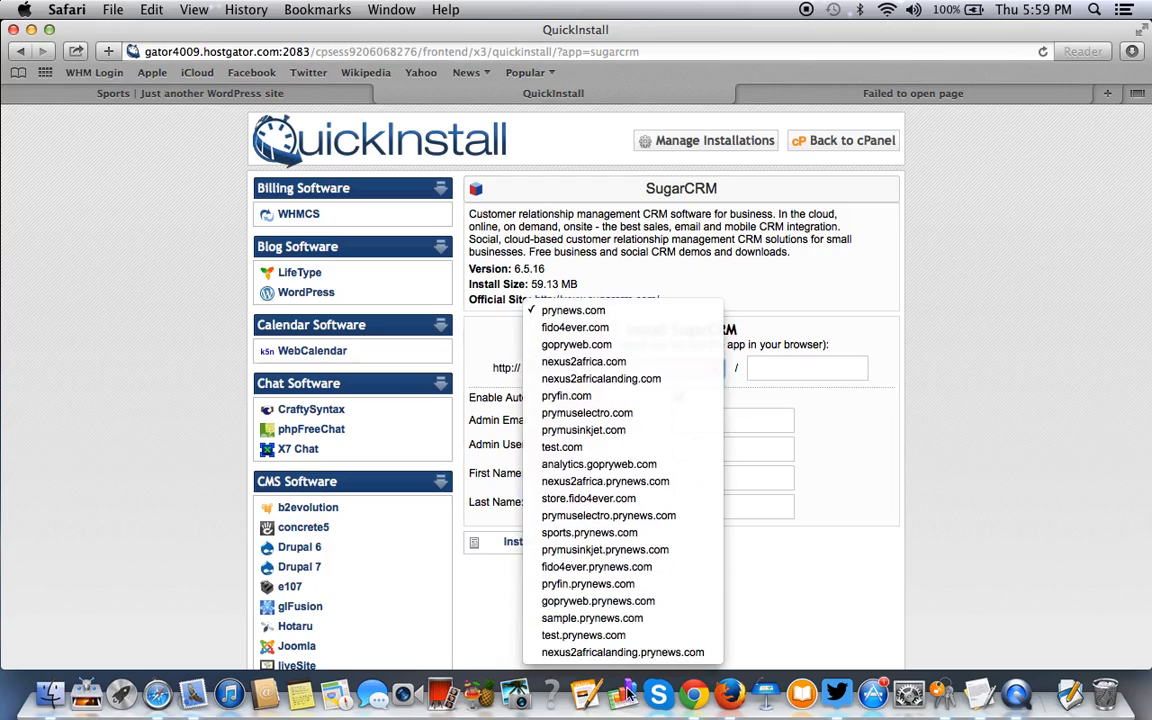
pyautogui.moveTo(592, 617)
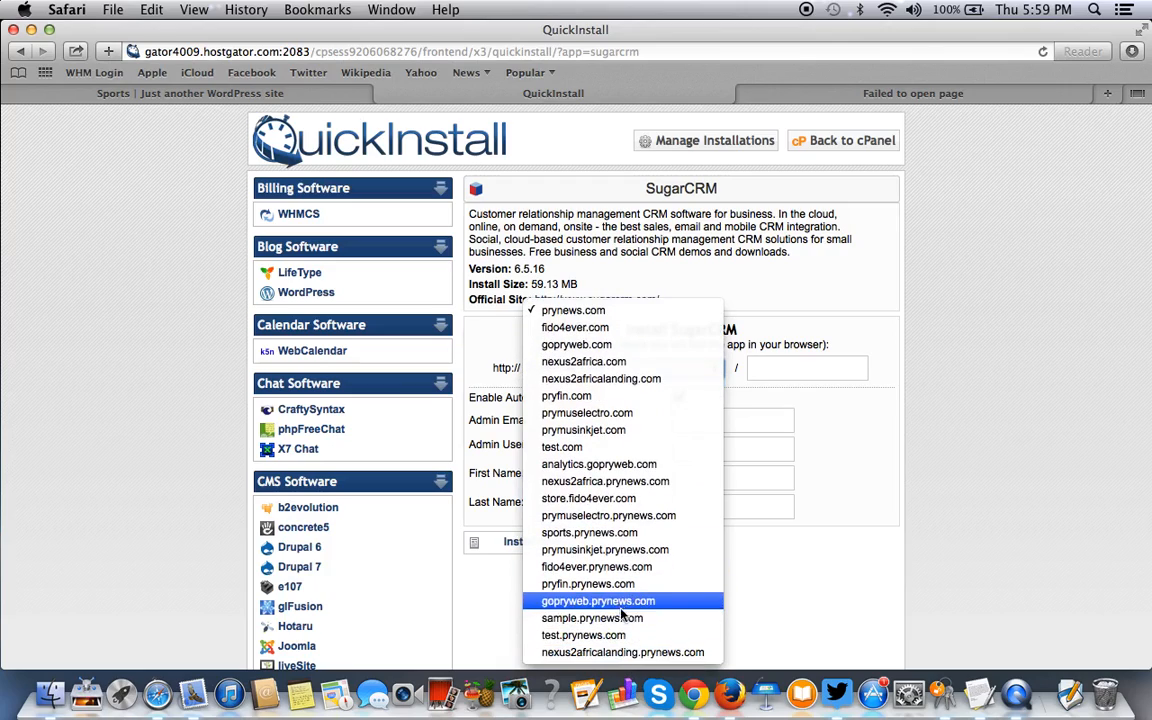
pyautogui.moveTo(608, 515)
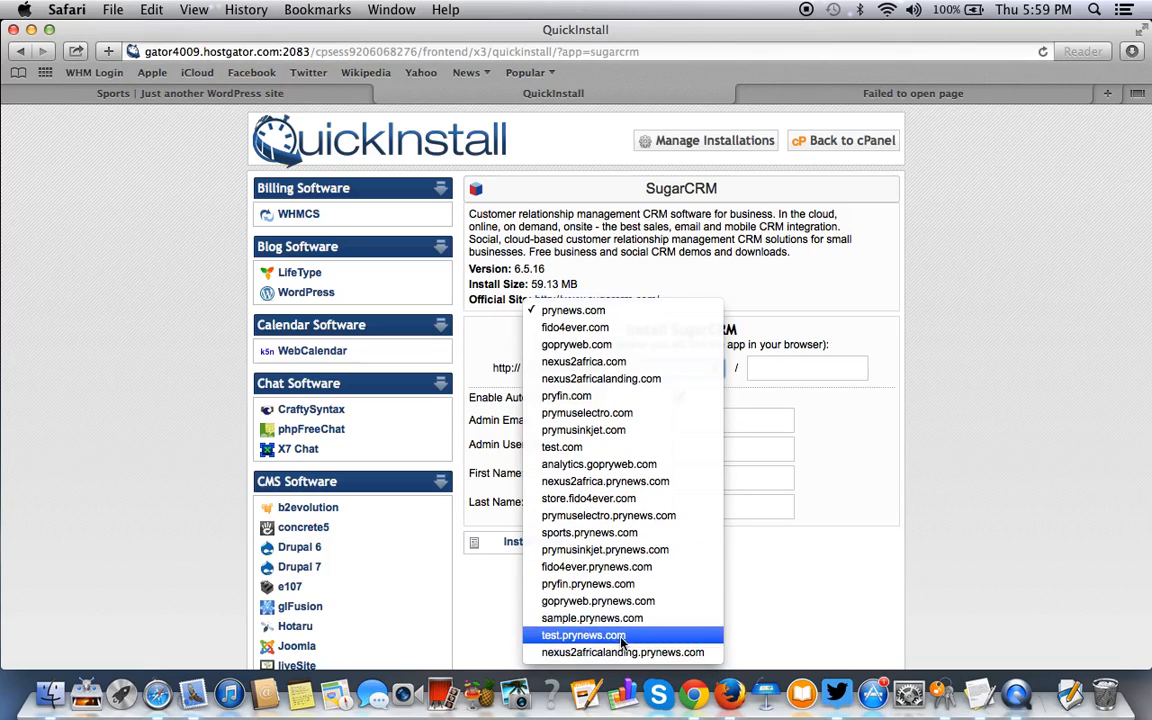
pyautogui.click(589, 532)
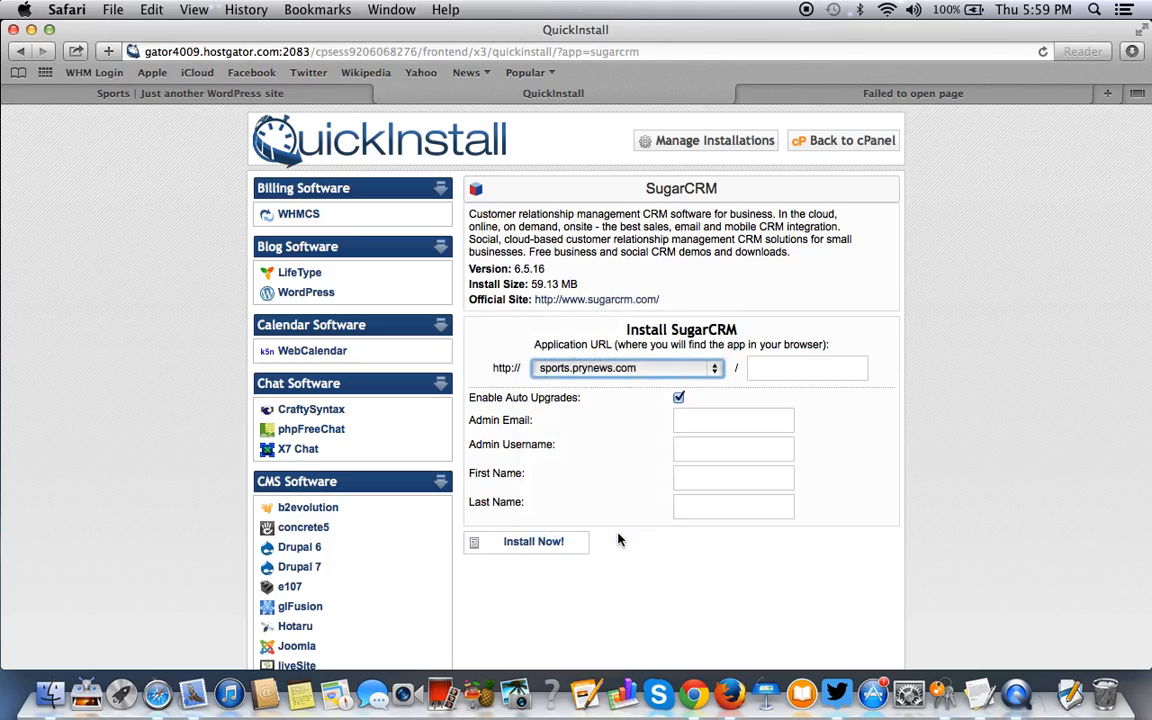
pyautogui.moveTo(700, 413)
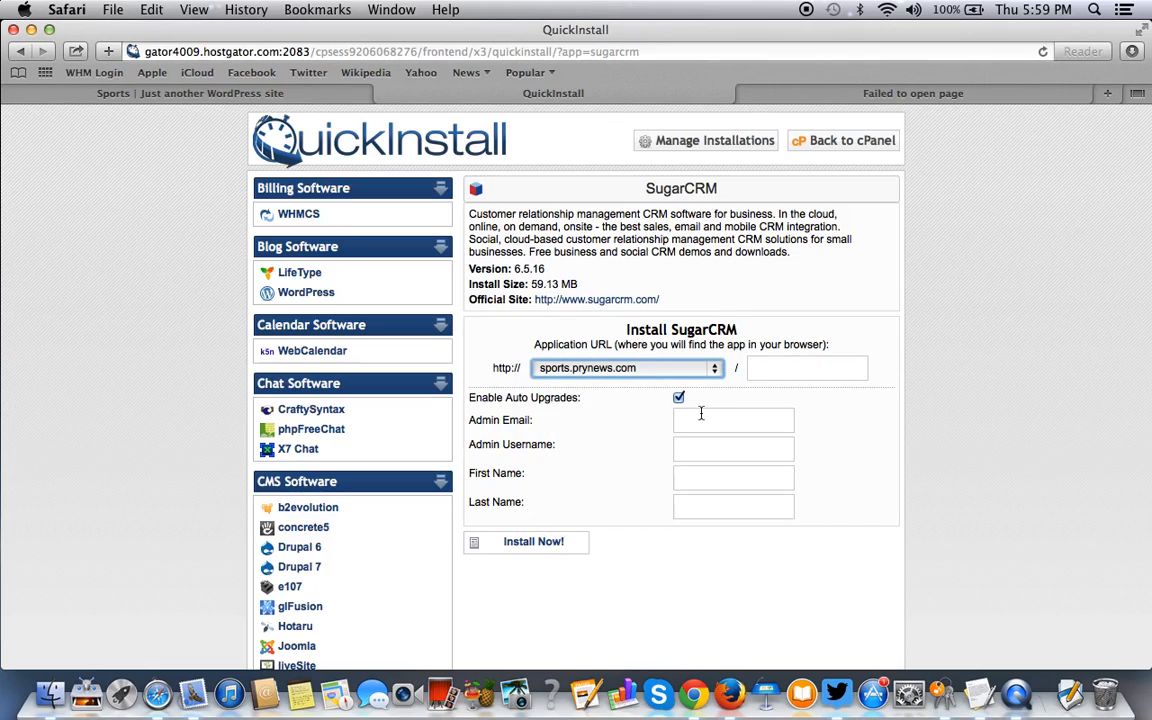
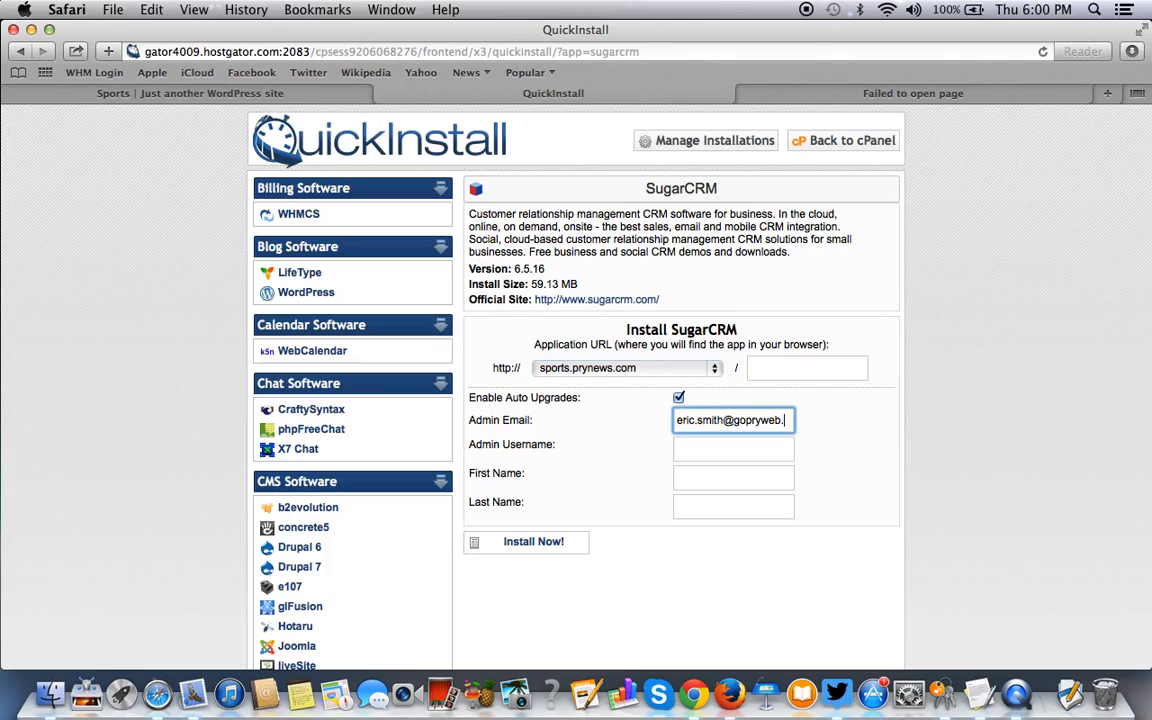
# Step: Enter eric for admin email and username, eric as first name, smith as last name
pyautogui.click(733, 449)
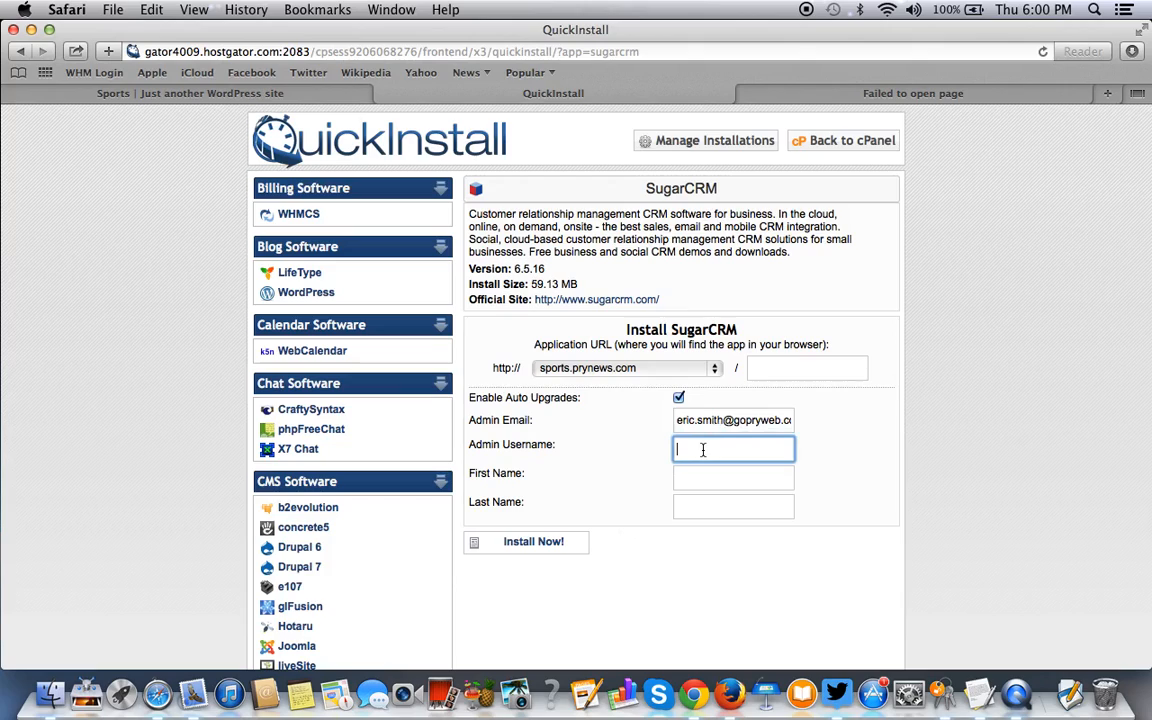
pyautogui.write('eric')
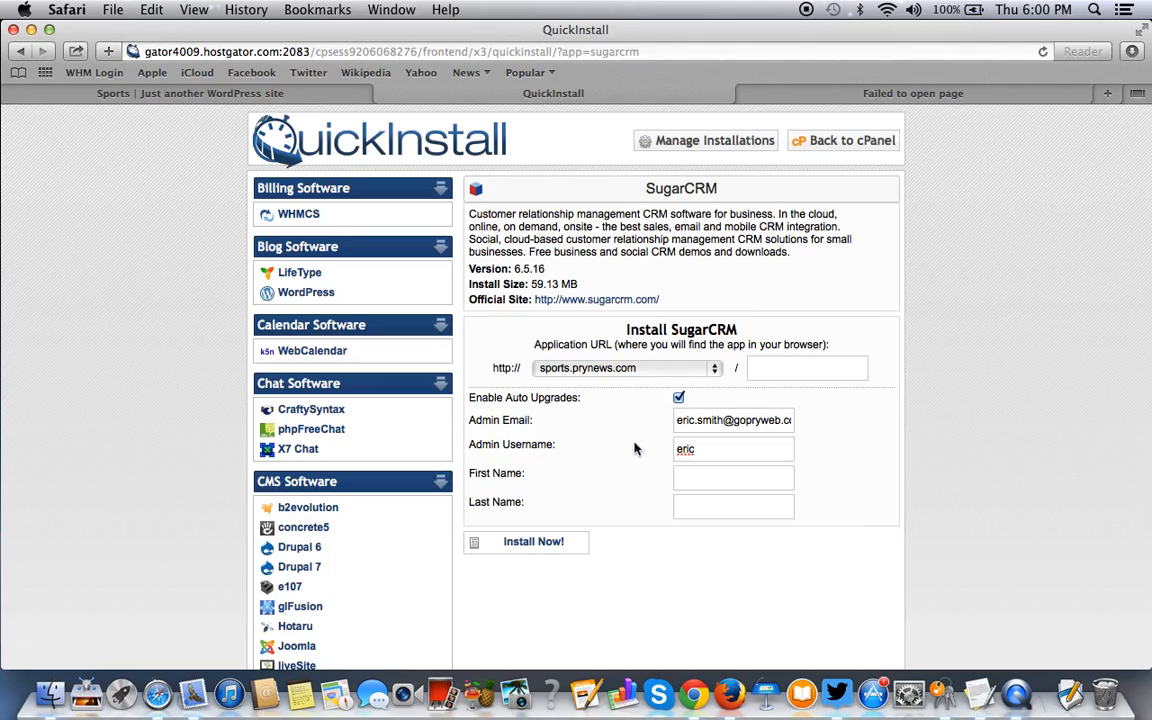
pyautogui.click(733, 477)
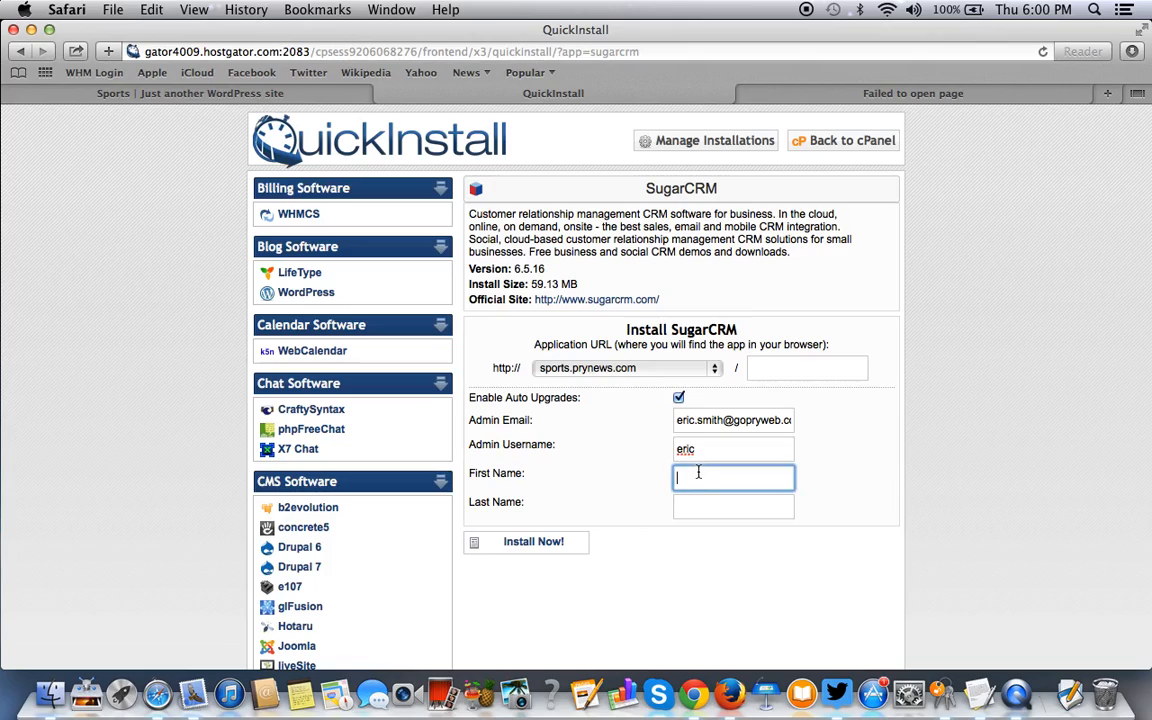
pyautogui.write('eric')
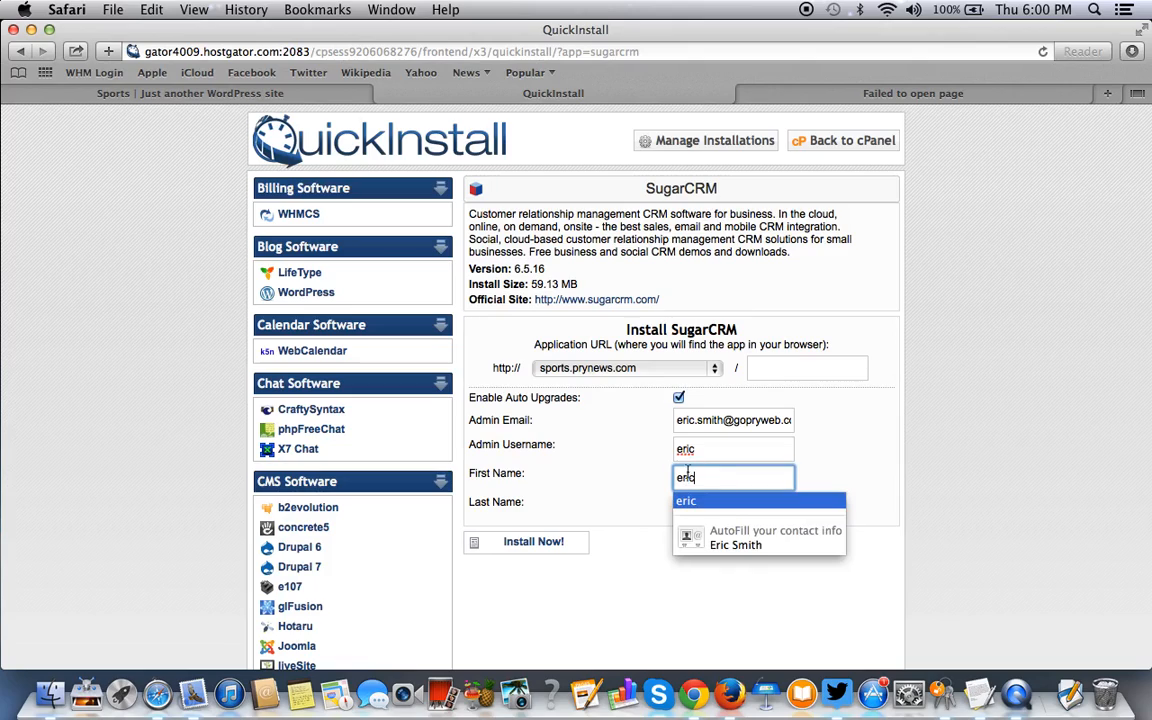
pyautogui.click(734, 506)
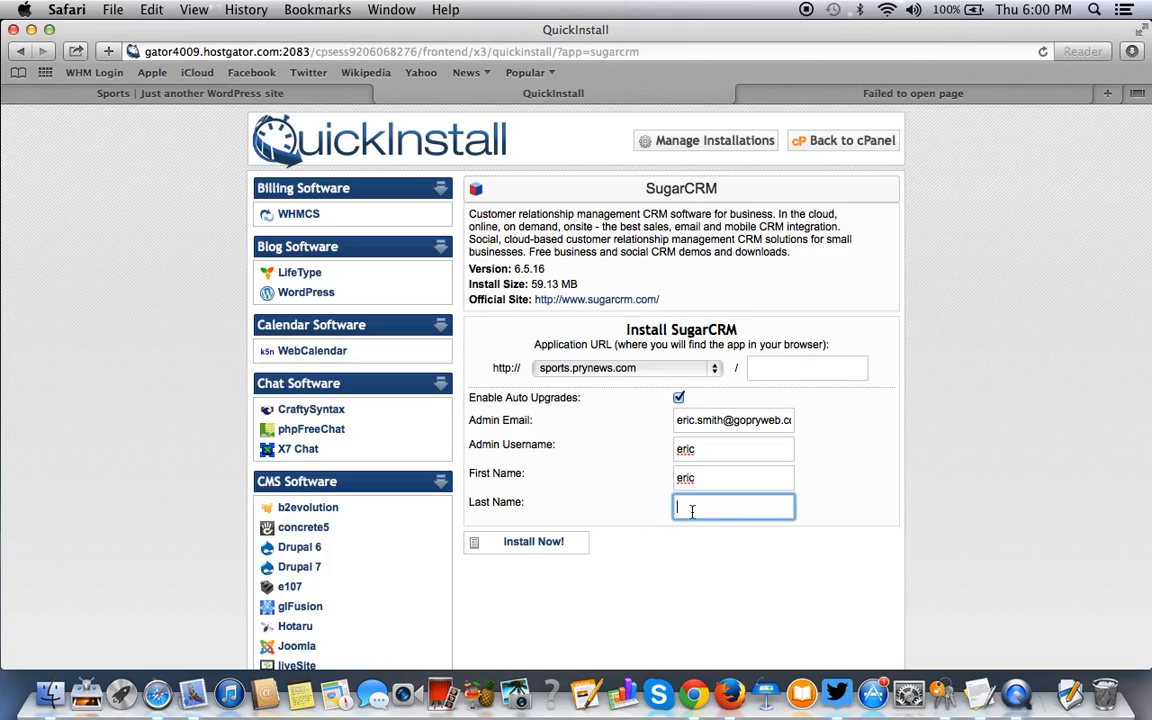
pyautogui.write('smith')
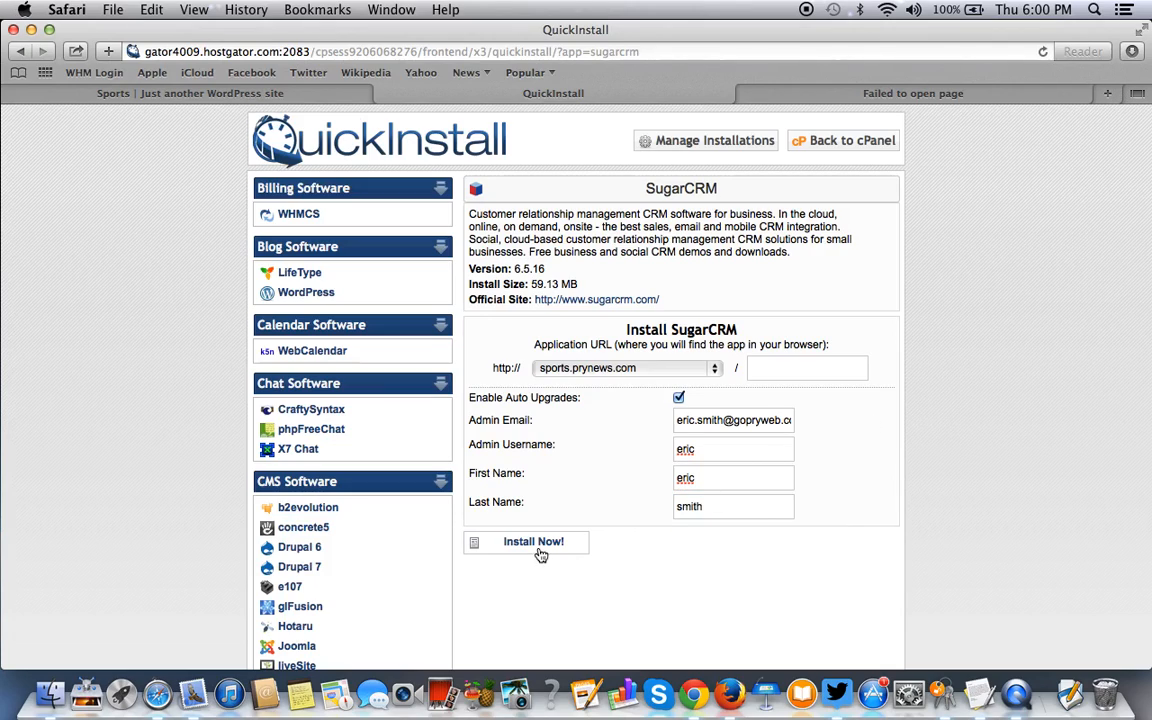
# Step: Submit the SugarCRM install, which errors because sports/index.php already exists
pyautogui.click(533, 541)
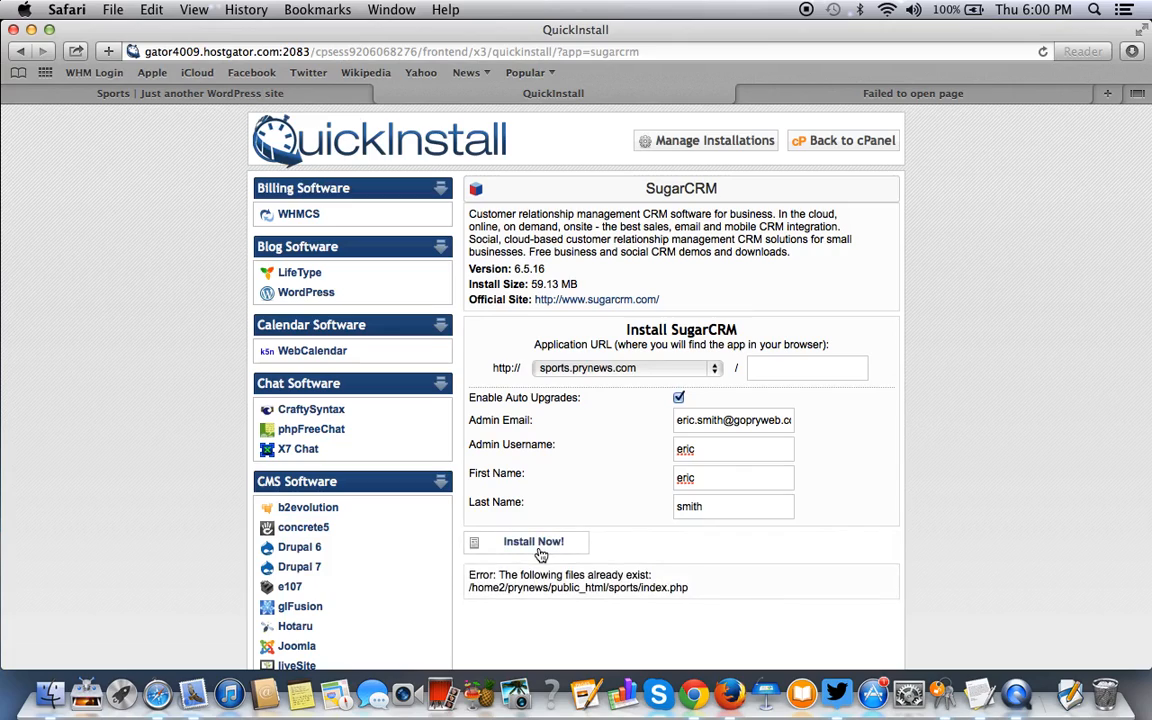
pyautogui.moveTo(705, 580)
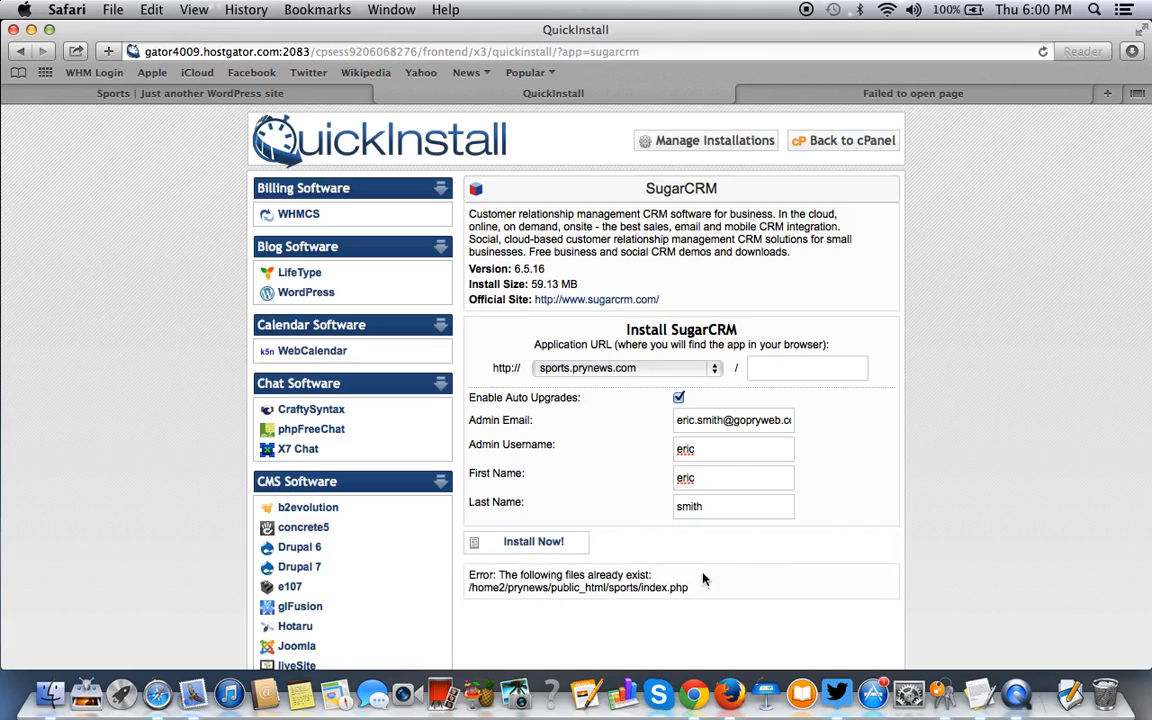
pyautogui.moveTo(655, 368)
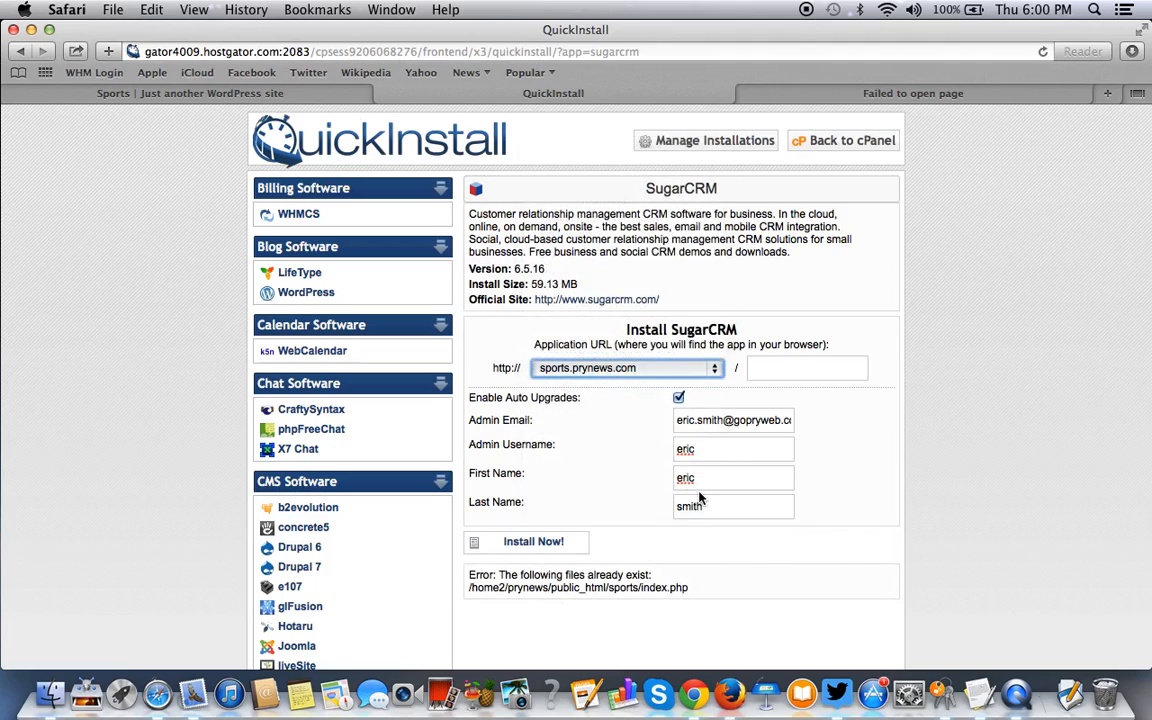
pyautogui.moveTo(556, 313)
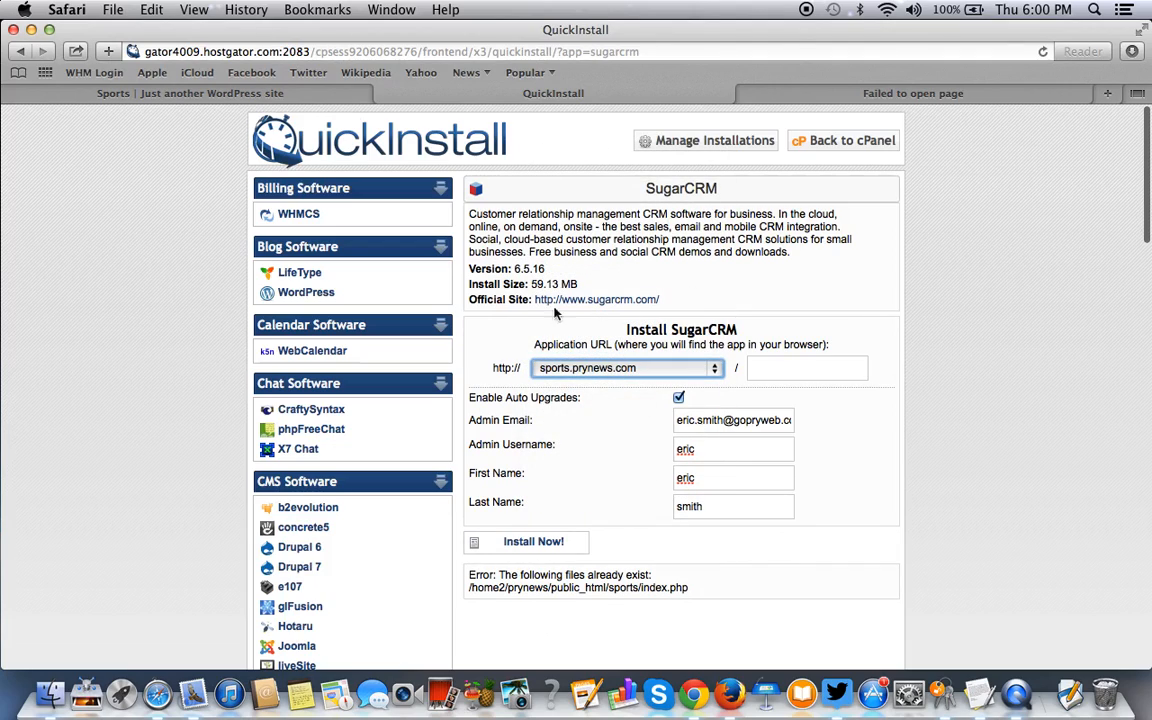
pyautogui.moveTo(665, 435)
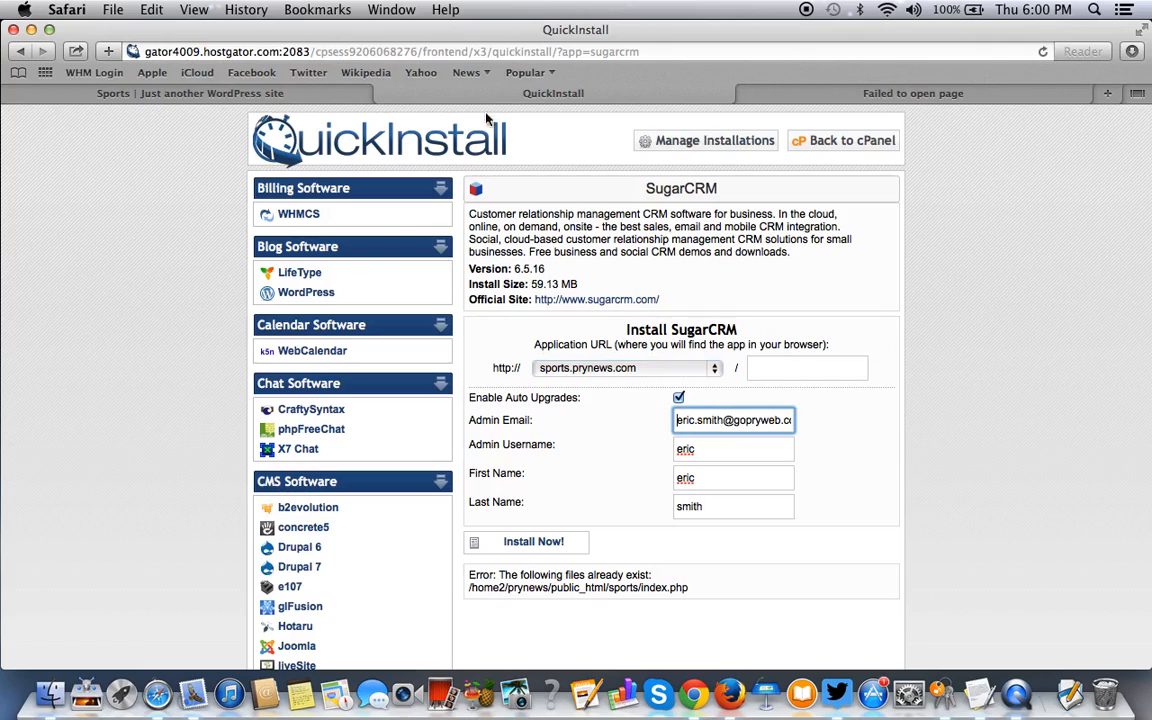
# Step: Return to the Sports WordPress tab at sports.prynews.com and select its address
pyautogui.click(190, 93)
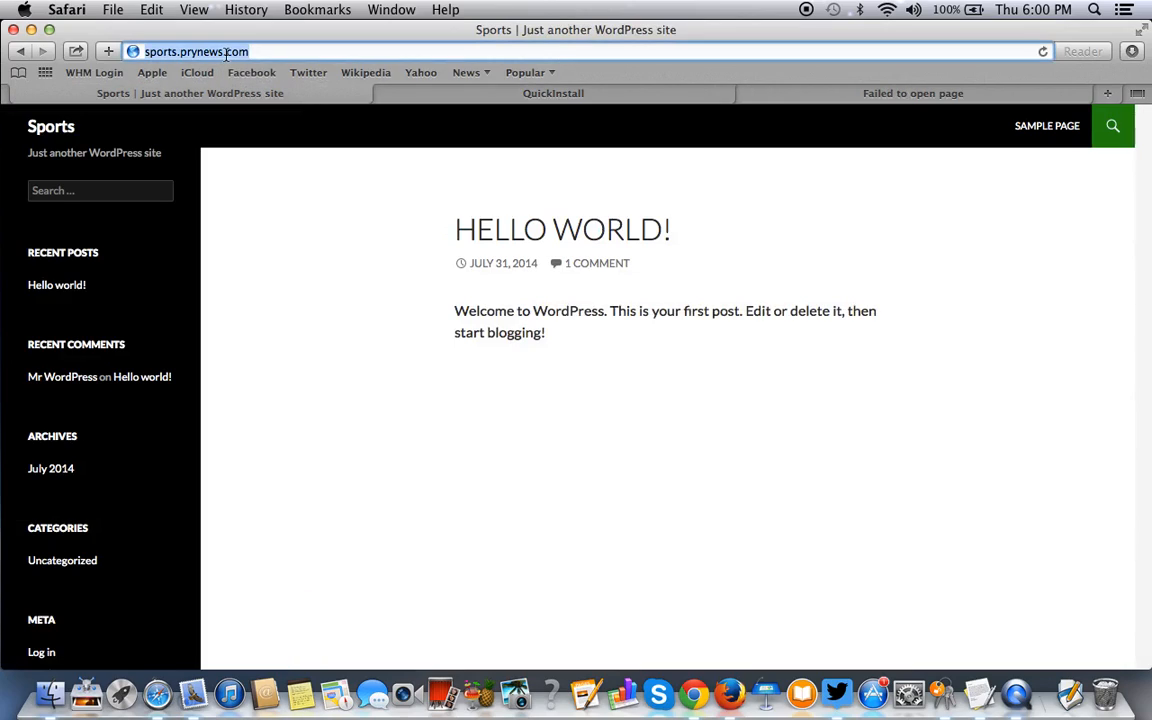
pyautogui.press('Backspace')
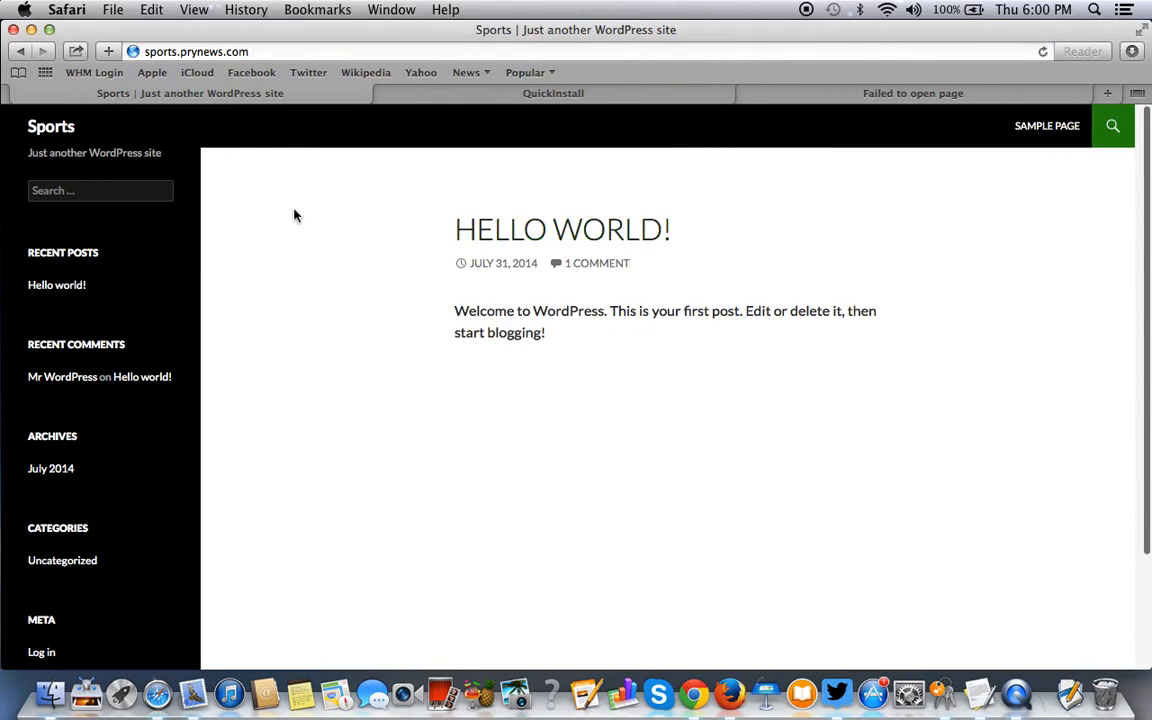
pyautogui.click(200, 51)
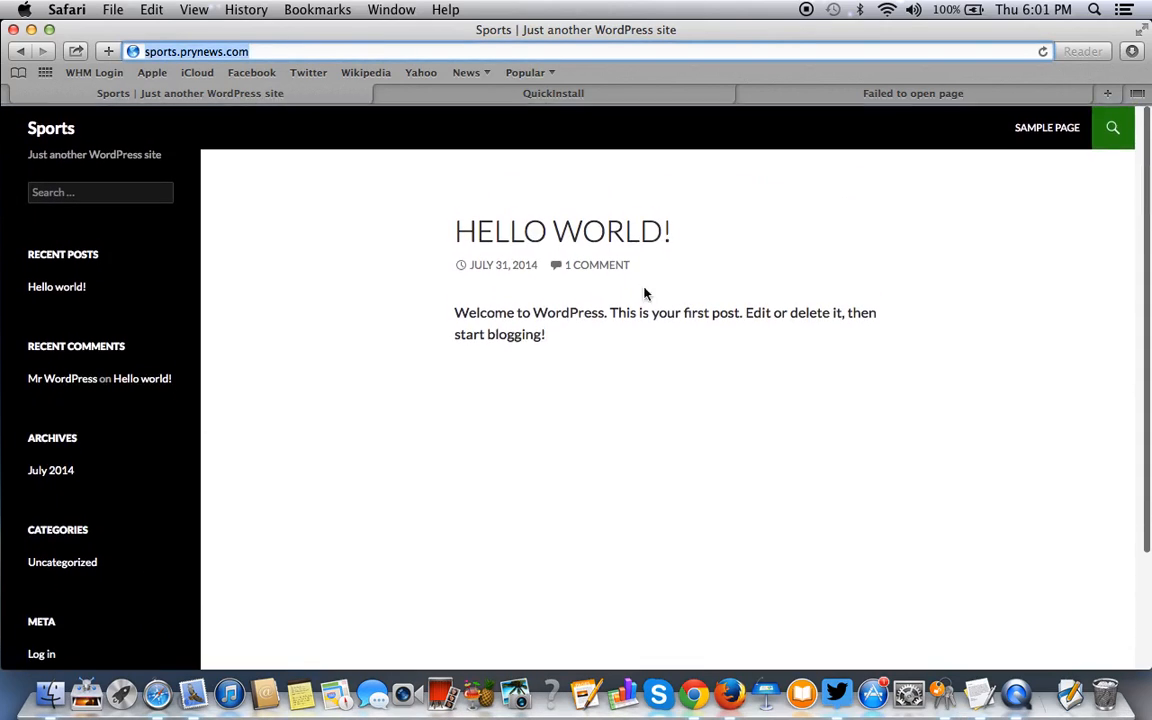
pyautogui.click(196, 51)
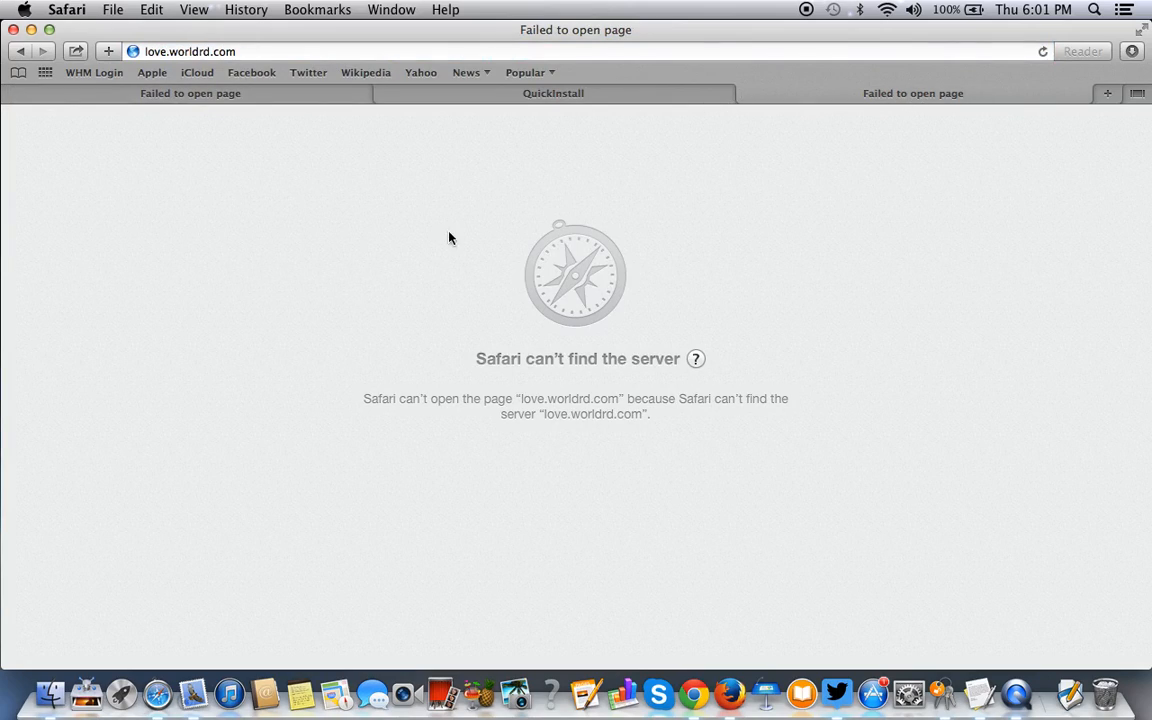
pyautogui.click(160, 51)
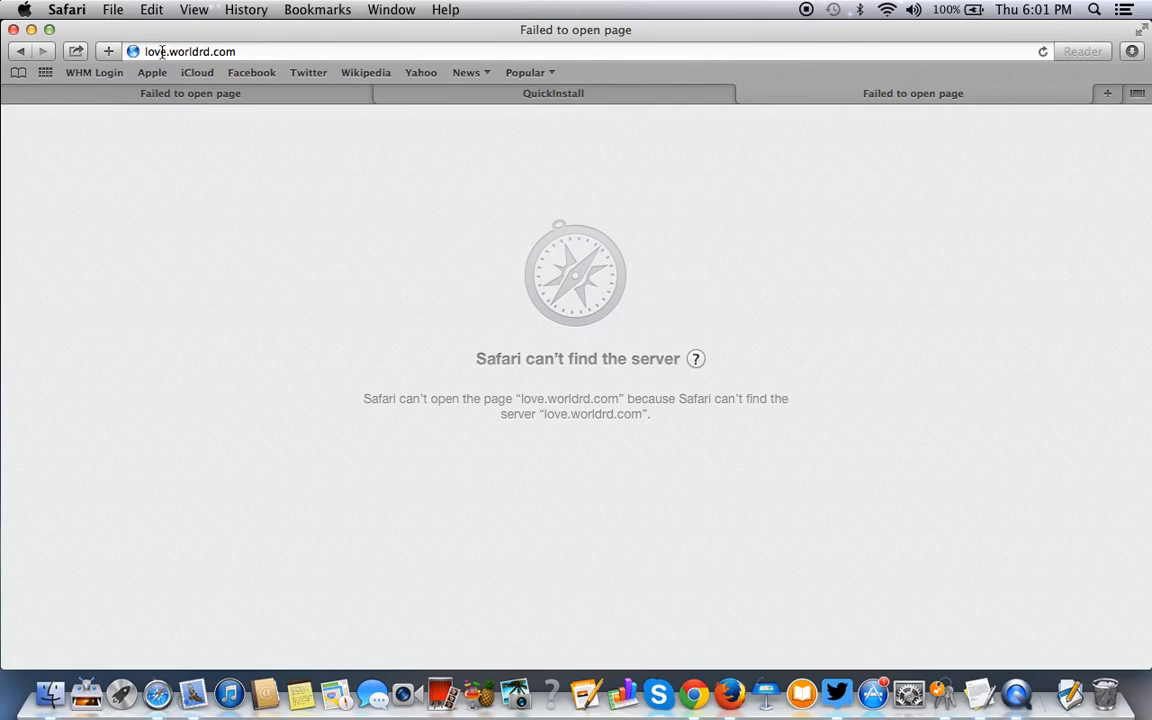
pyautogui.moveTo(410, 195)
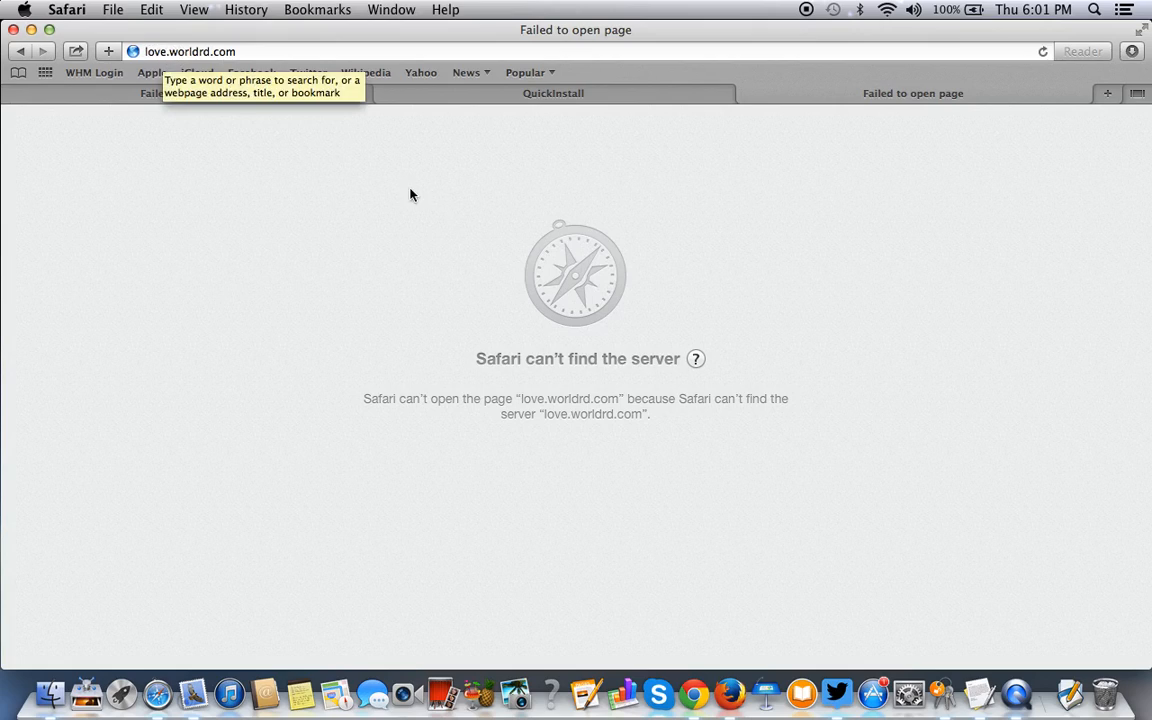
pyautogui.moveTo(980, 693)
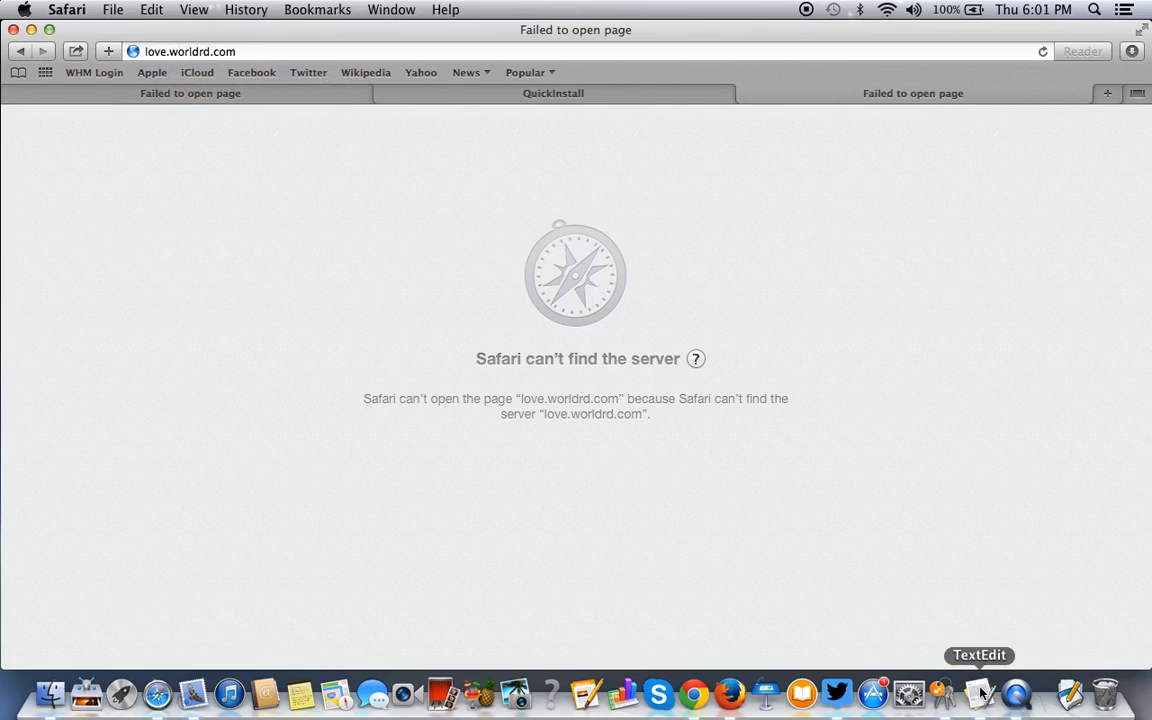
# Step: Delete the Live Example line under Advantages in the subdomains notes, then select all
pyautogui.click(978, 693)
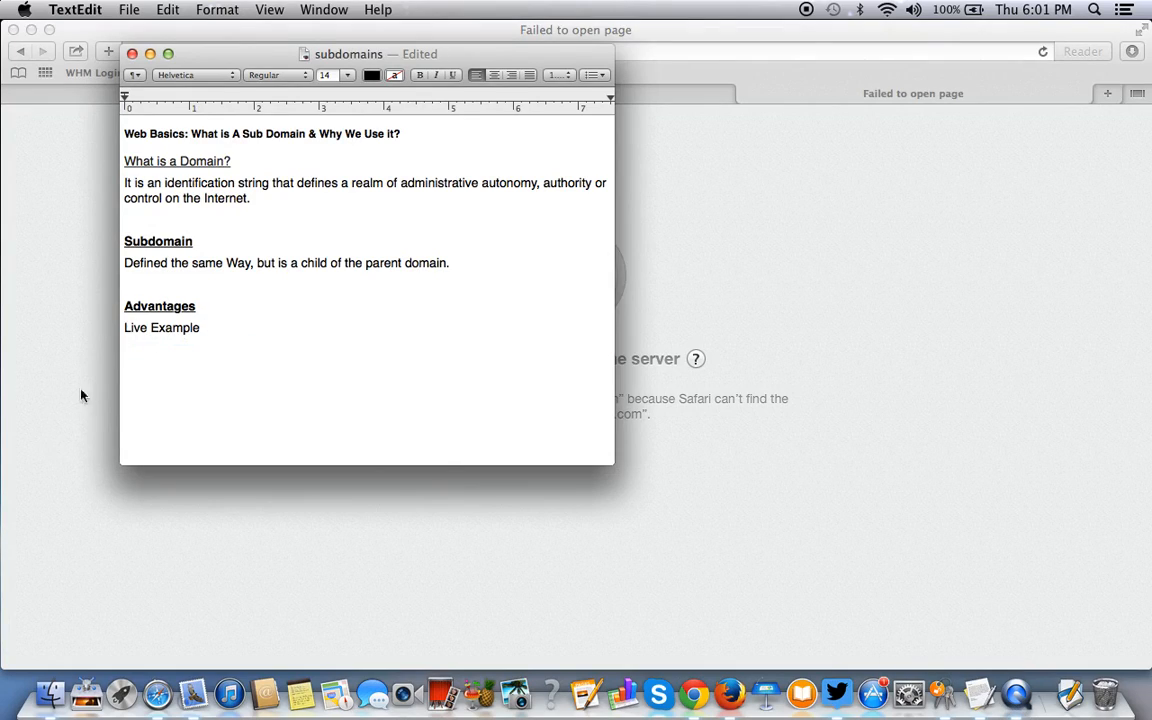
pyautogui.doubleClick(175, 327)
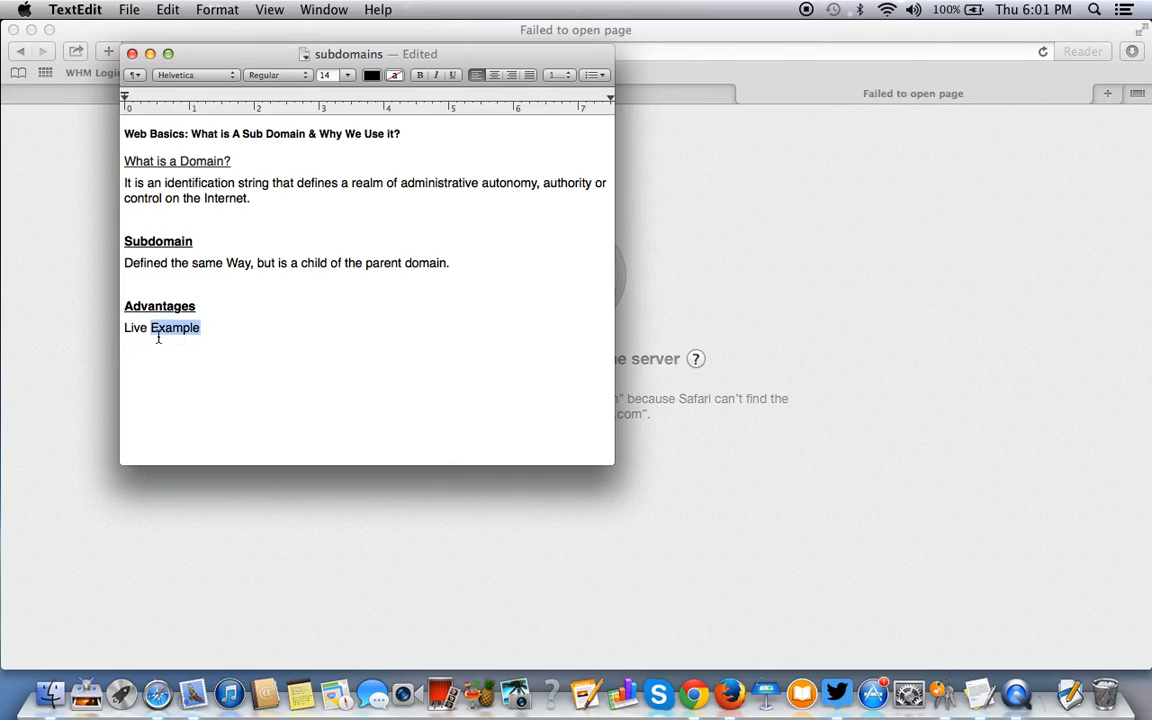
pyautogui.press('Delete')
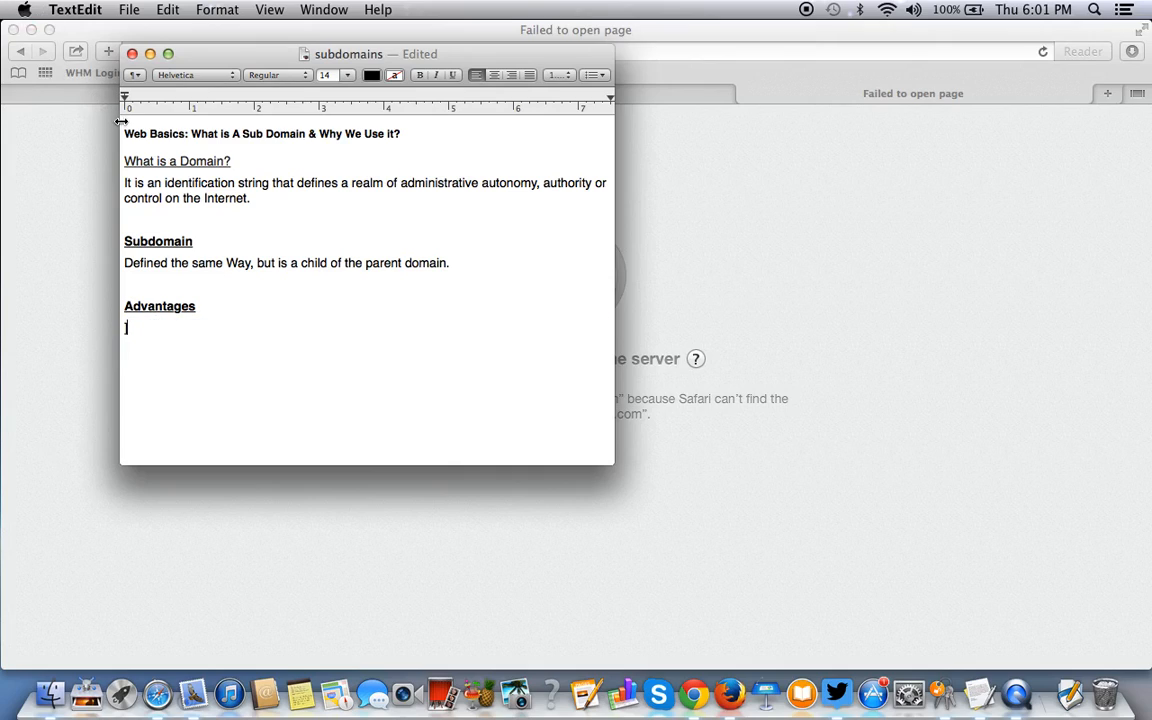
pyautogui.press('cmd+a')
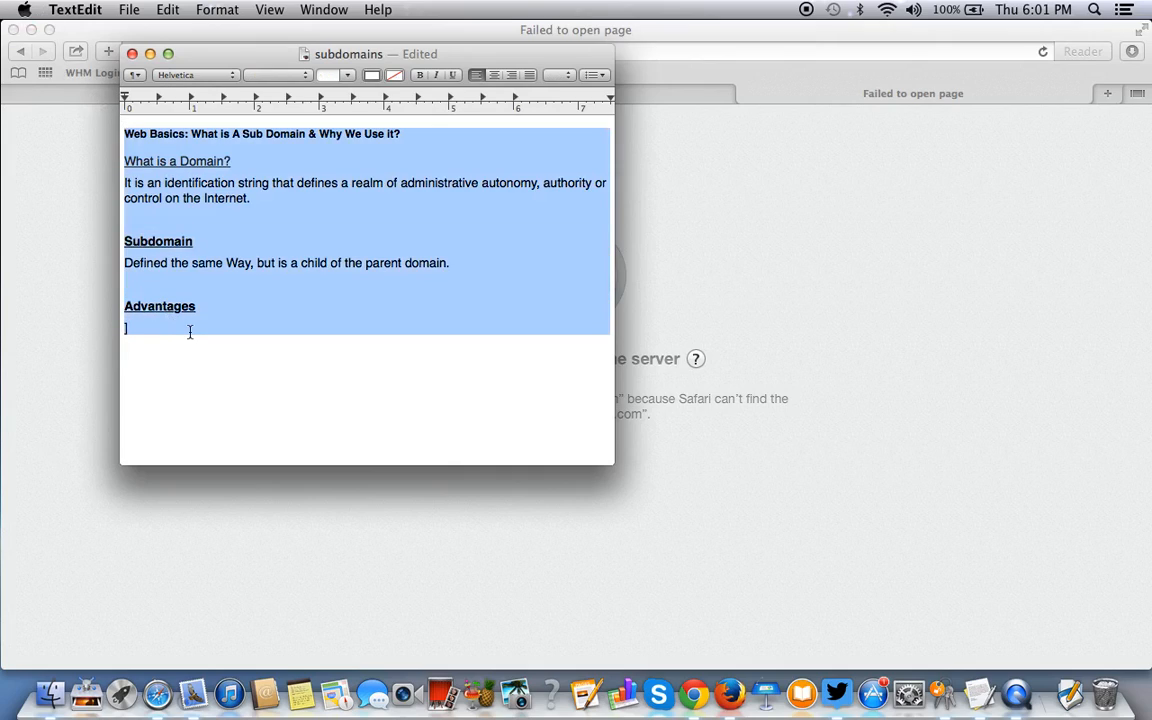